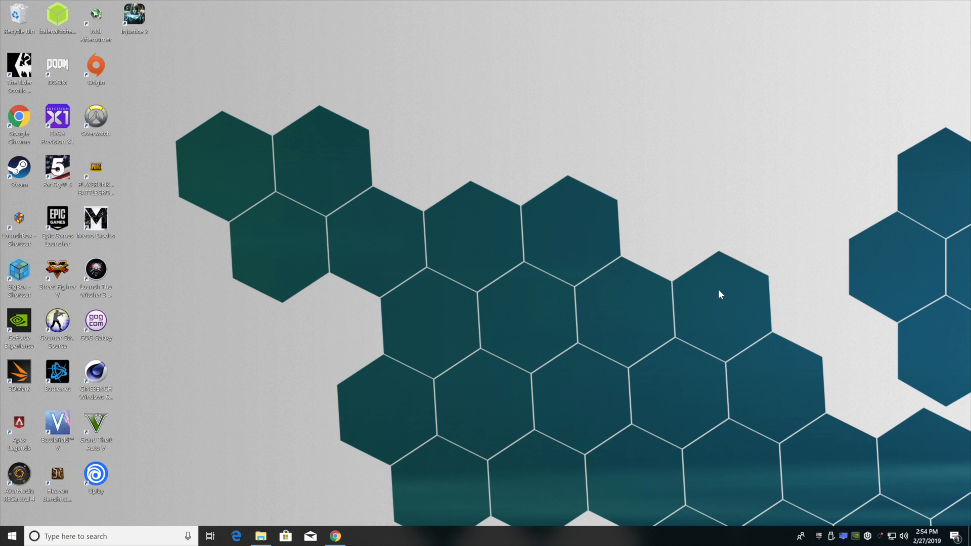
# - View the properties of 32USB DRIVE (F:) from File Explorer: FAT32, 29.2 GB capacity
pyautogui.click(260, 536)
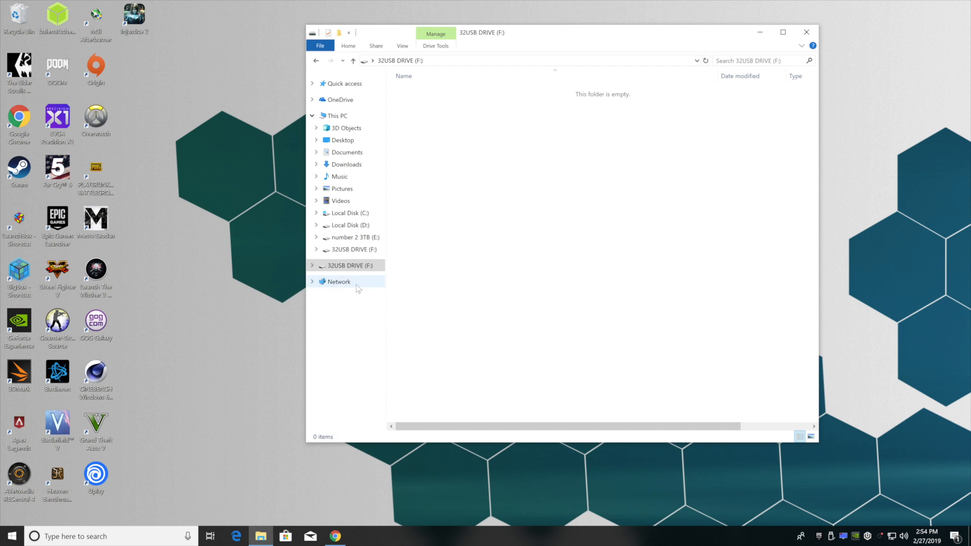
pyautogui.rightClick(351, 265)
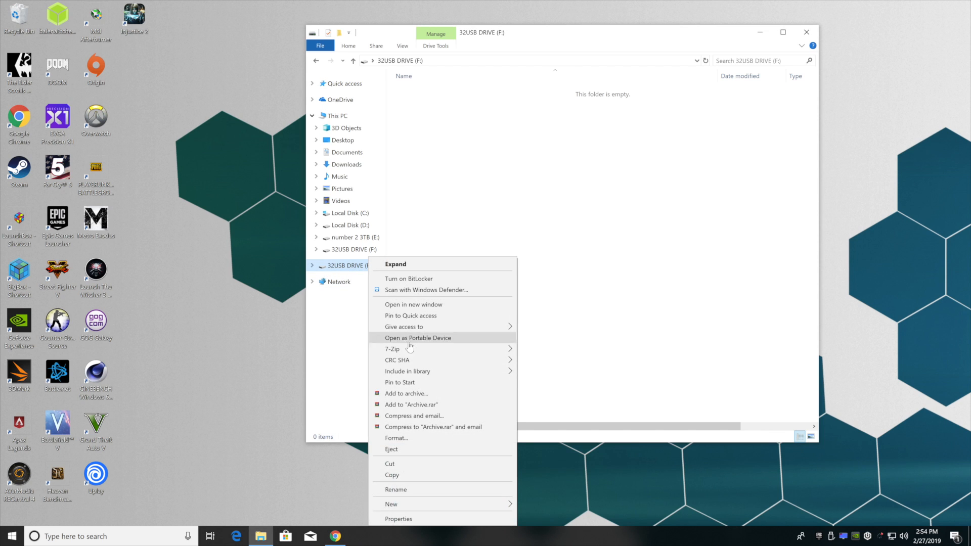
pyautogui.click(398, 519)
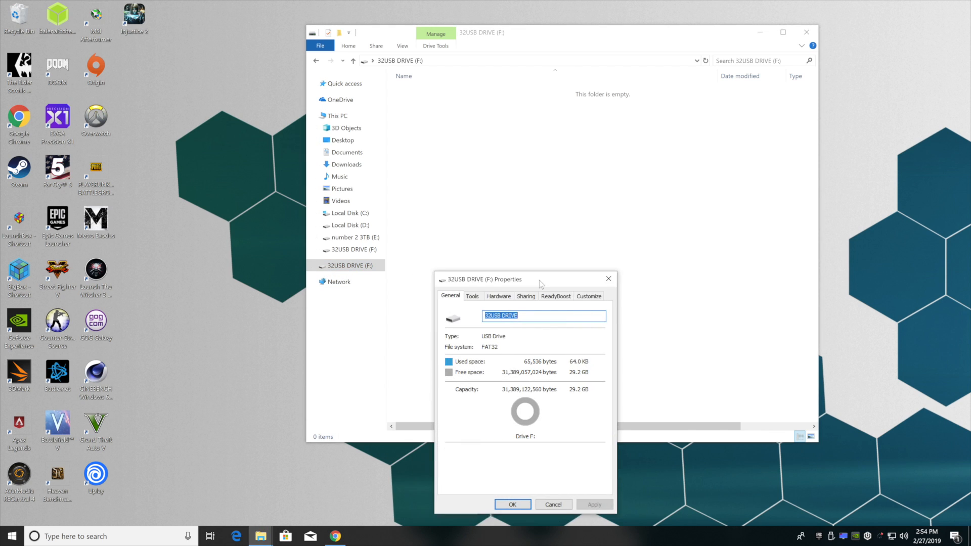
pyautogui.moveTo(540, 279); pyautogui.dragTo(553, 157)
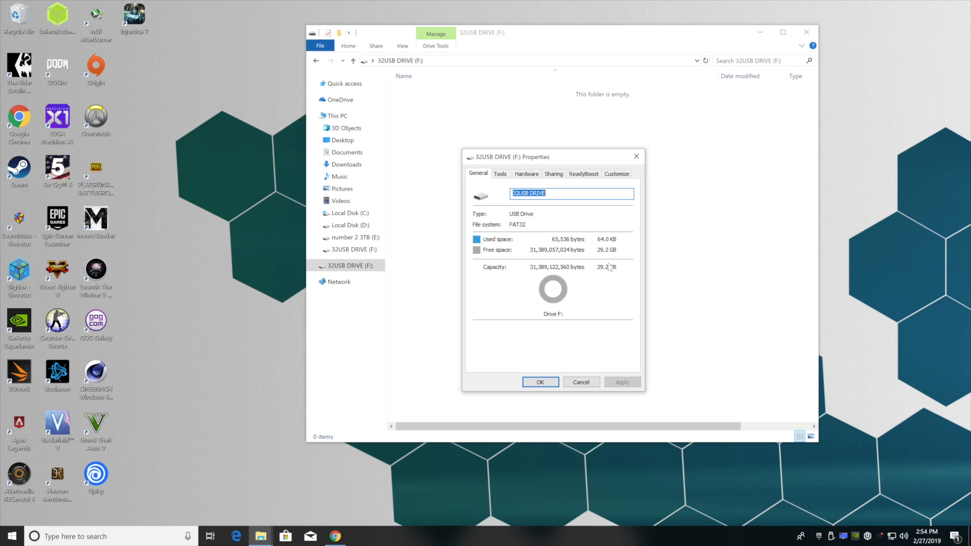
pyautogui.moveTo(514, 238)
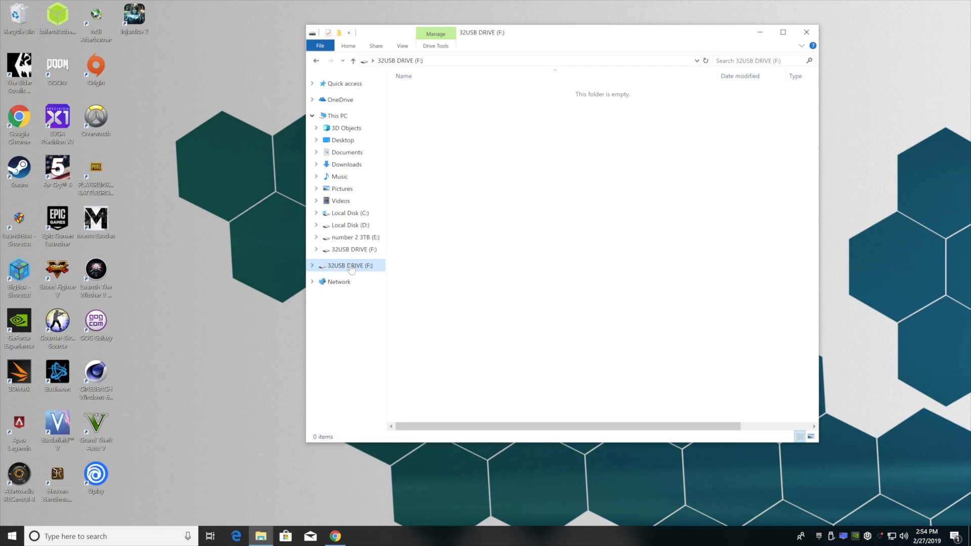
# - Quick-format the 32USB DRIVE (F:) as FAT32, keeping its existing volume label
pyautogui.rightClick(350, 265)
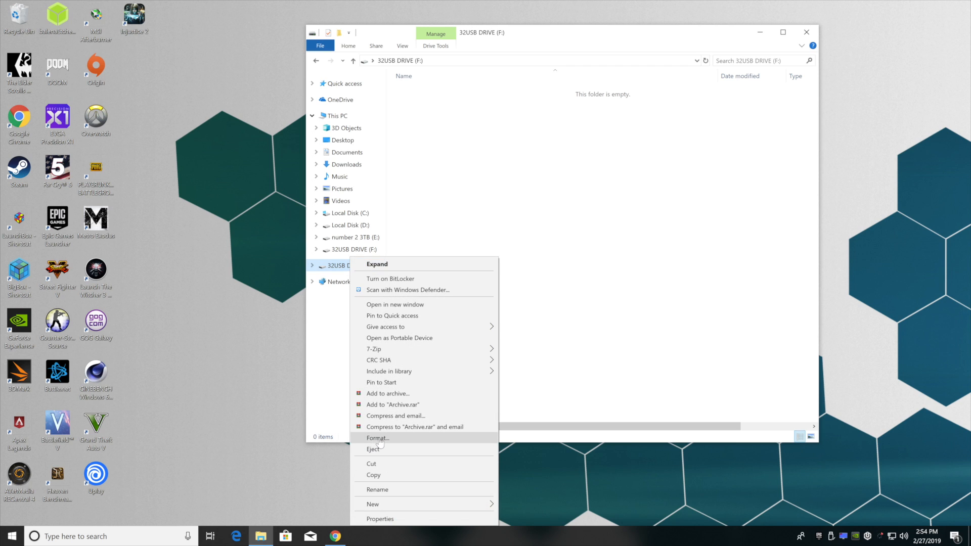
pyautogui.click(377, 438)
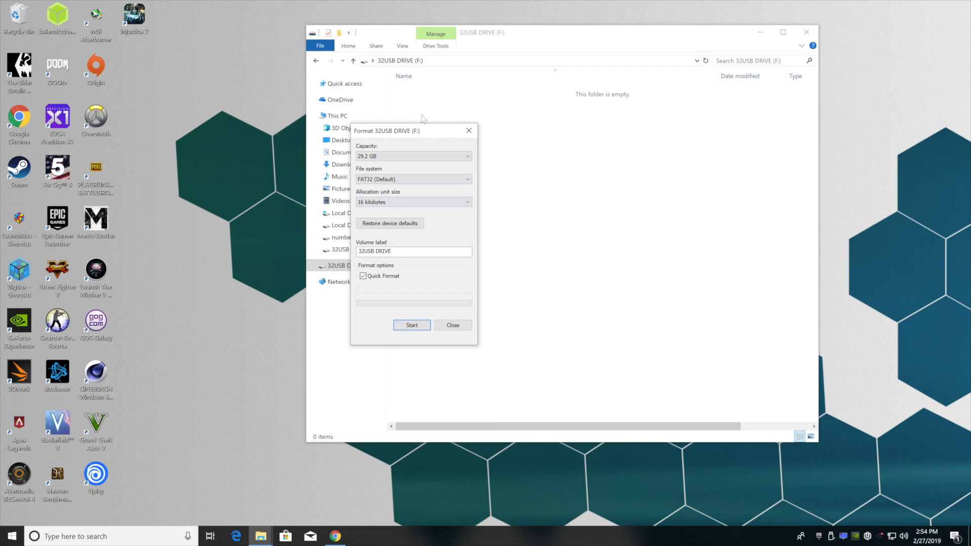
pyautogui.moveTo(387, 131); pyautogui.dragTo(464, 145)
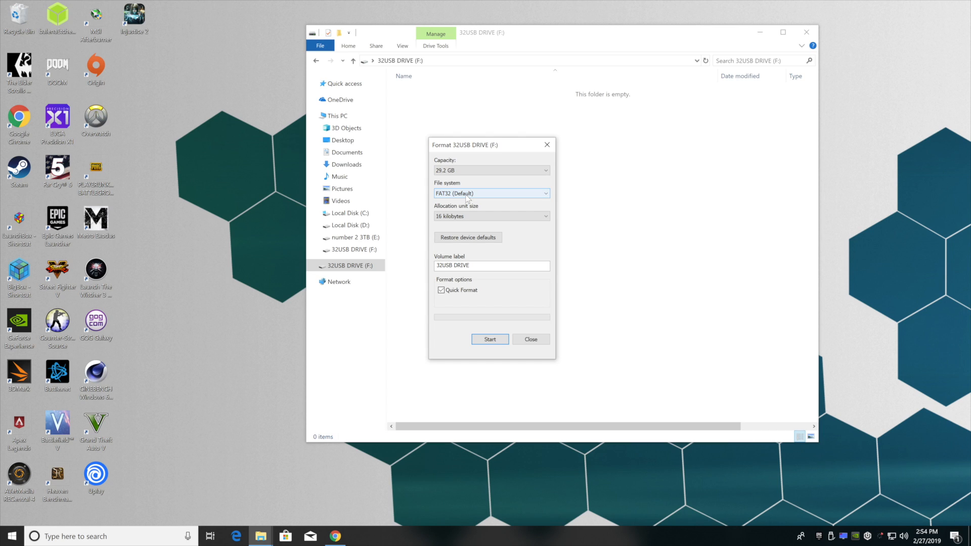
pyautogui.doubleClick(463, 265)
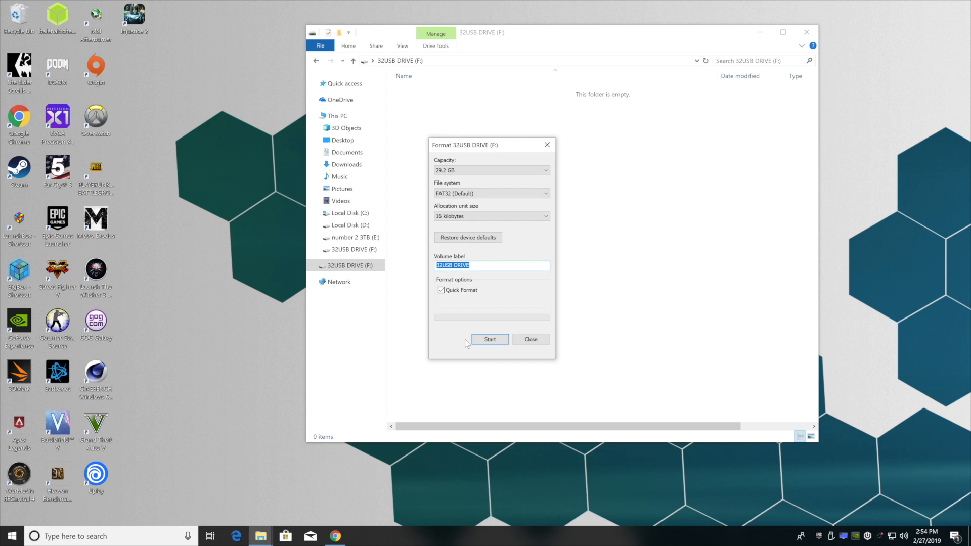
pyautogui.click(490, 340)
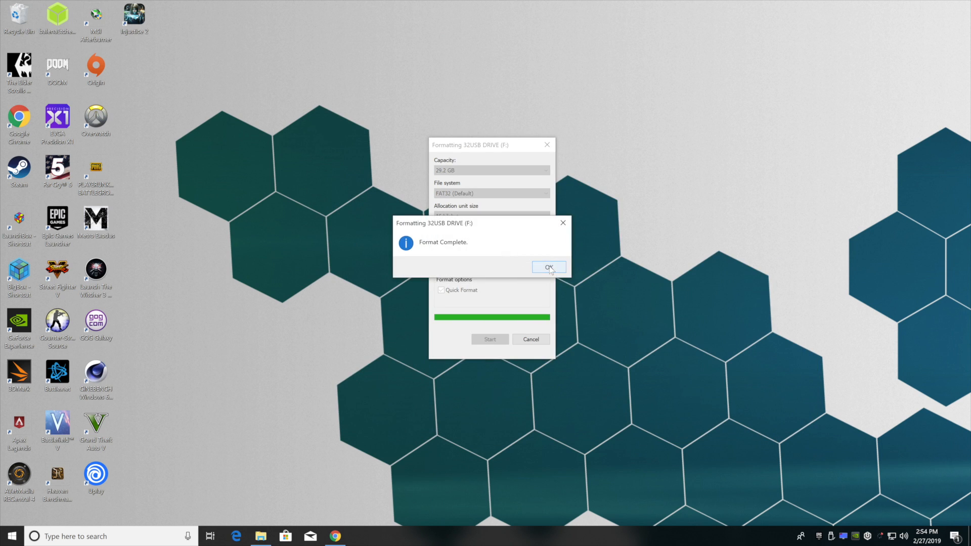
pyautogui.click(547, 267)
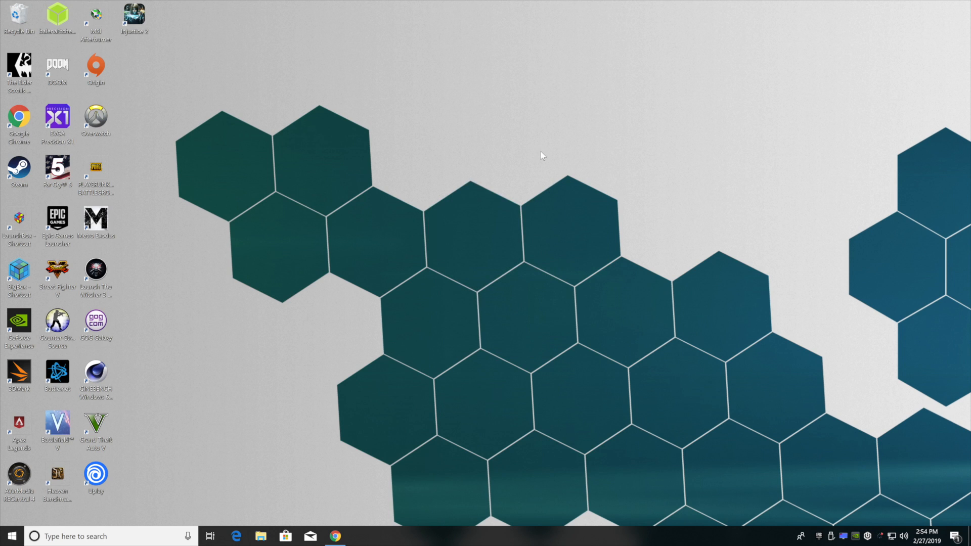
pyautogui.moveTo(529, 162)
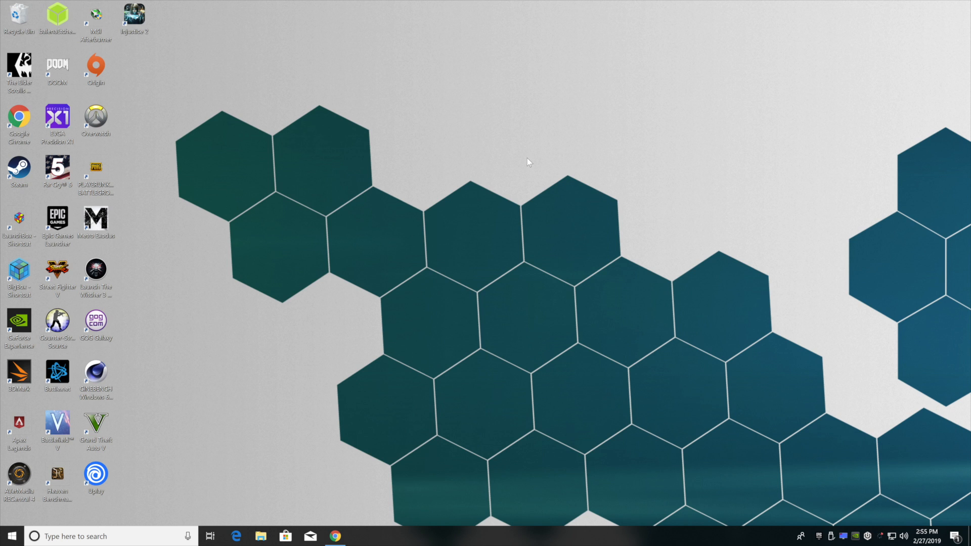
# - Download MediaCreationTool from Microsoft's site in Chrome and launch it from the desktop
pyautogui.click(335, 536)
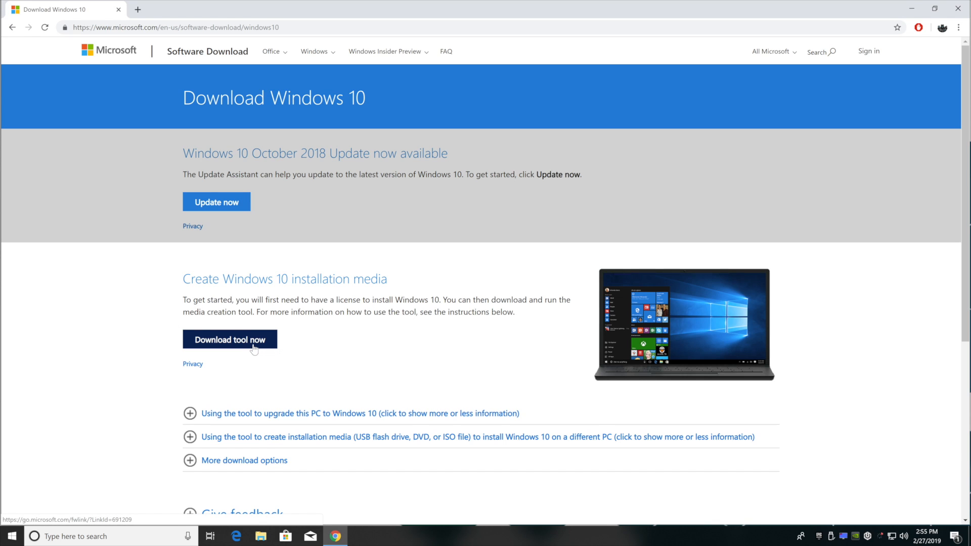
pyautogui.click(229, 340)
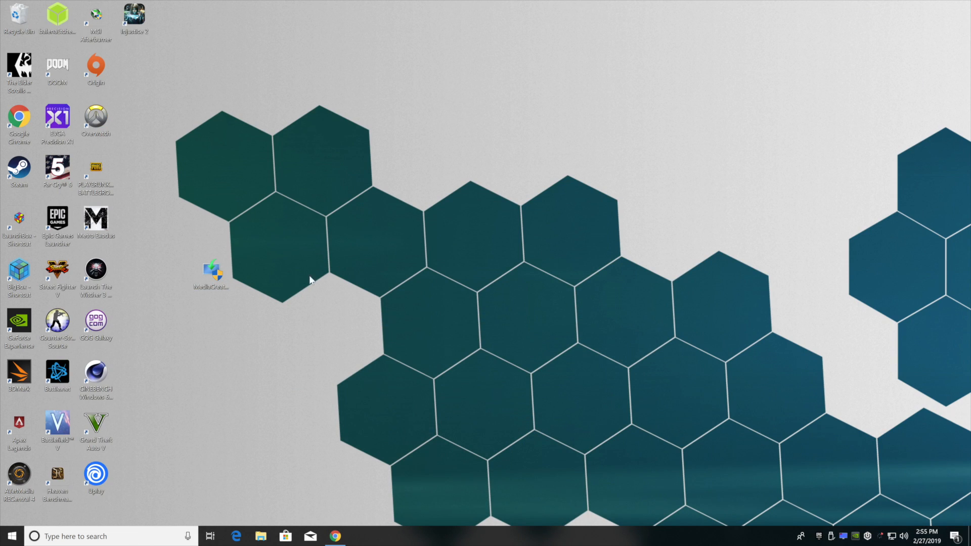
pyautogui.moveTo(211, 272); pyautogui.dragTo(480, 123)
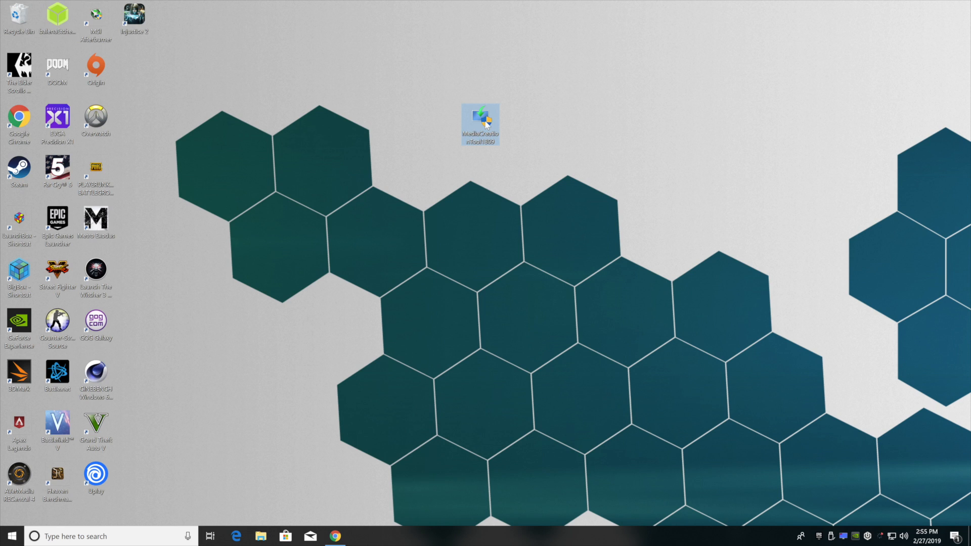
pyautogui.moveTo(482, 121)
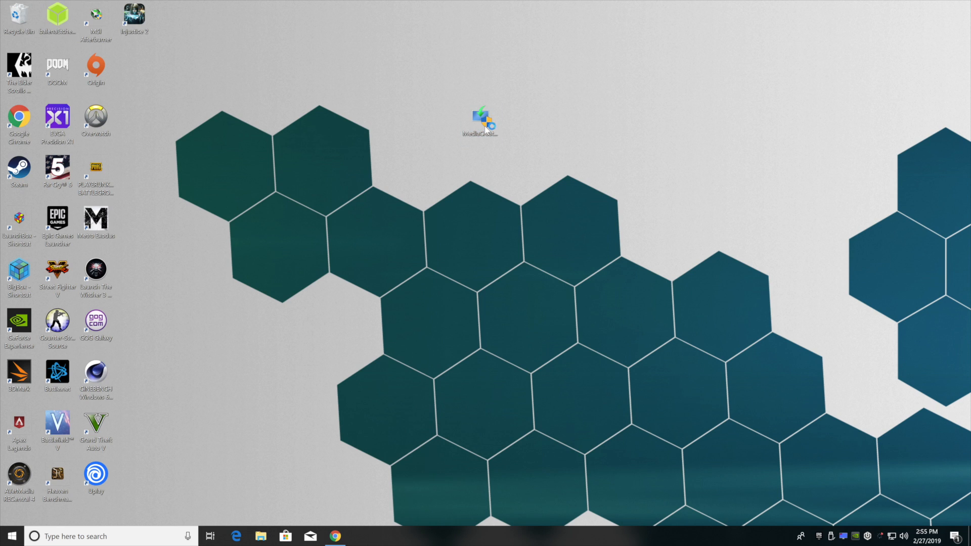
pyautogui.doubleClick(479, 119)
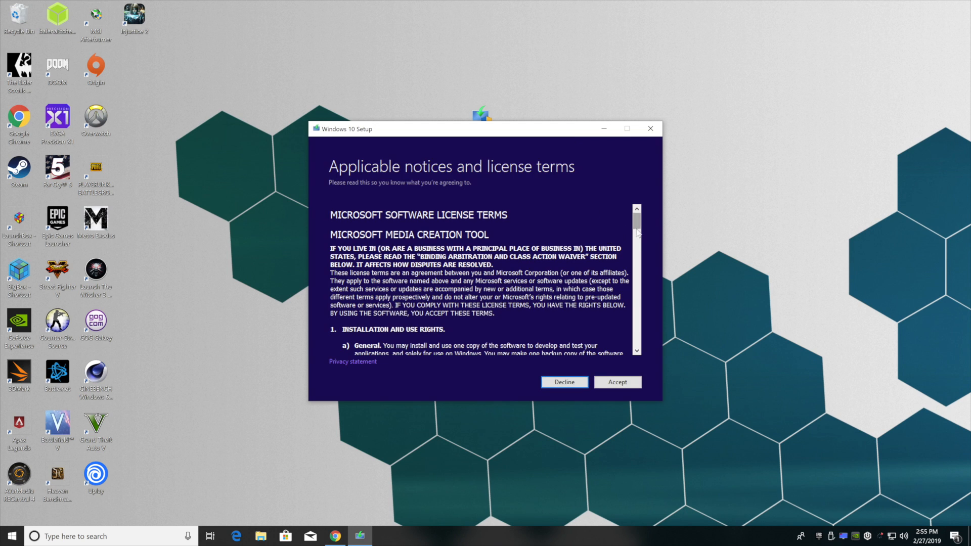
pyautogui.moveTo(598, 219)
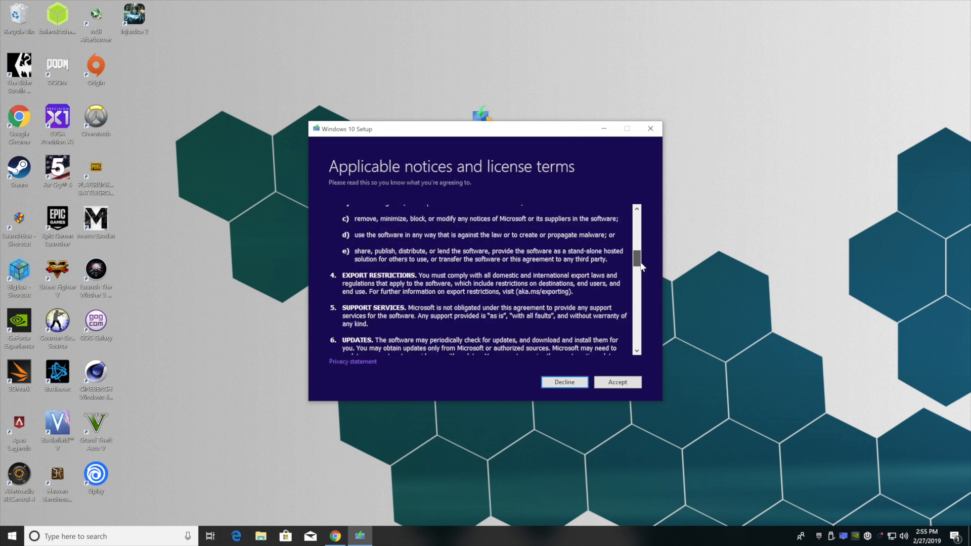
# - Read through and accept the Media Creation Tool license terms
pyautogui.scroll(-3)
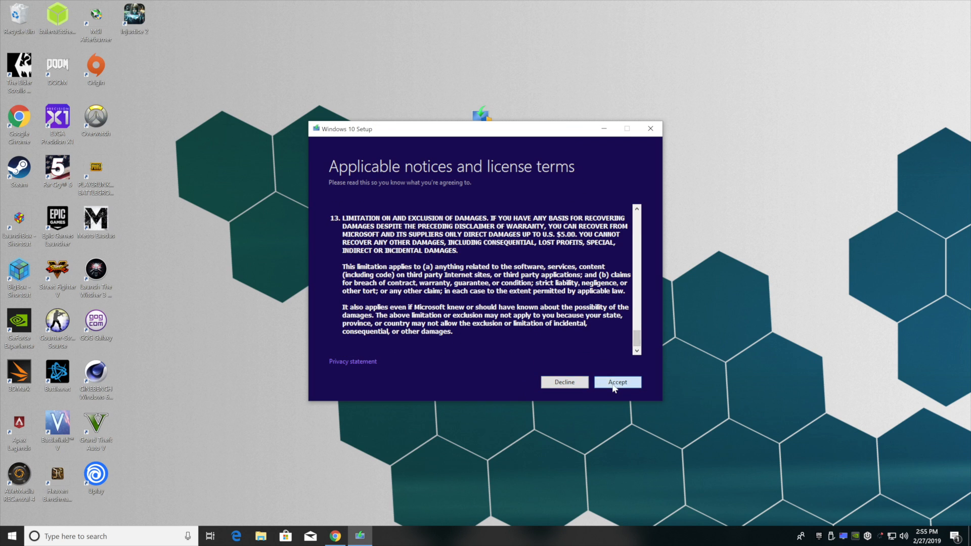
pyautogui.click(617, 381)
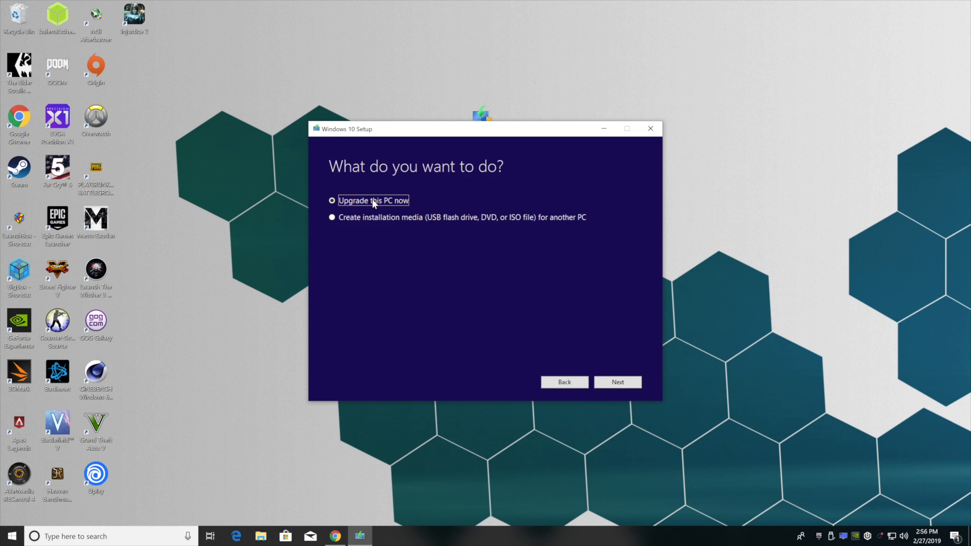
pyautogui.moveTo(617, 382)
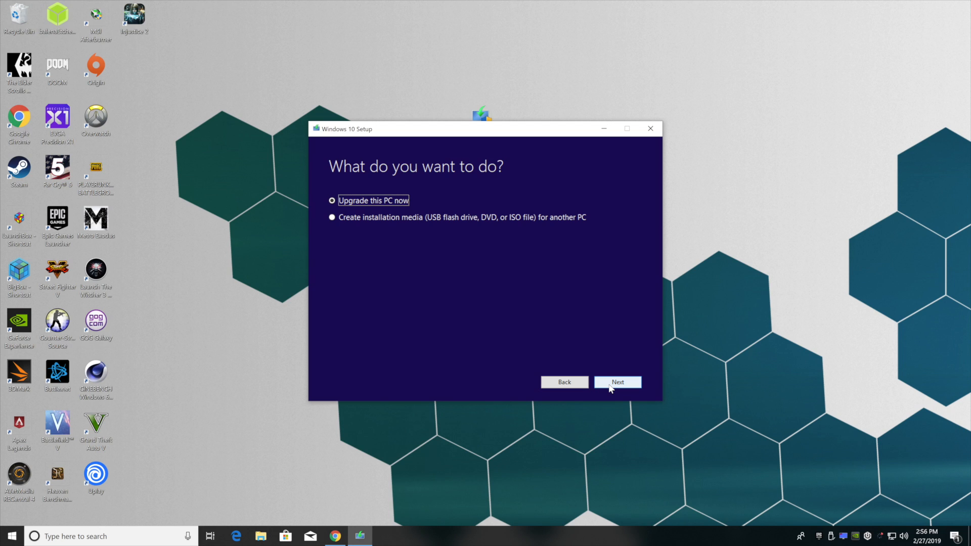
pyautogui.moveTo(421, 243)
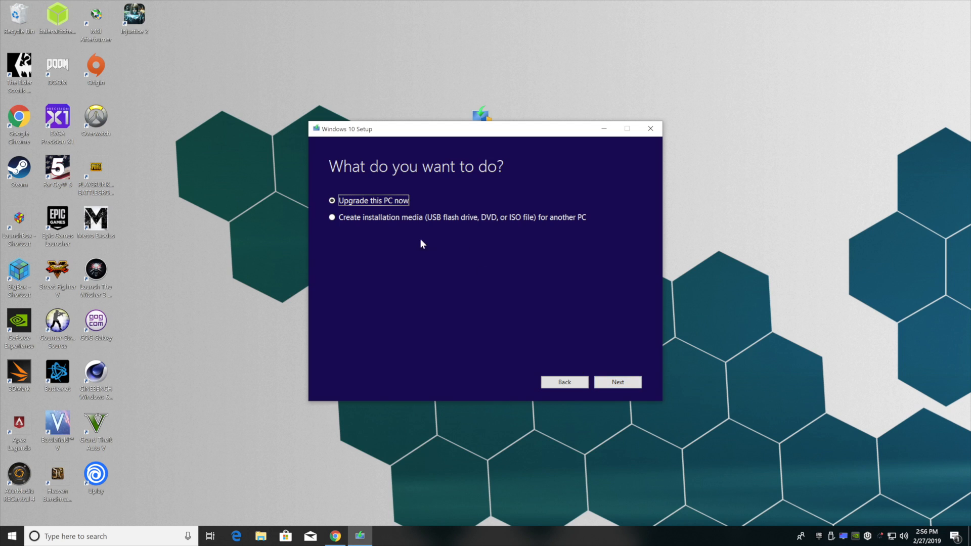
pyautogui.moveTo(390, 220)
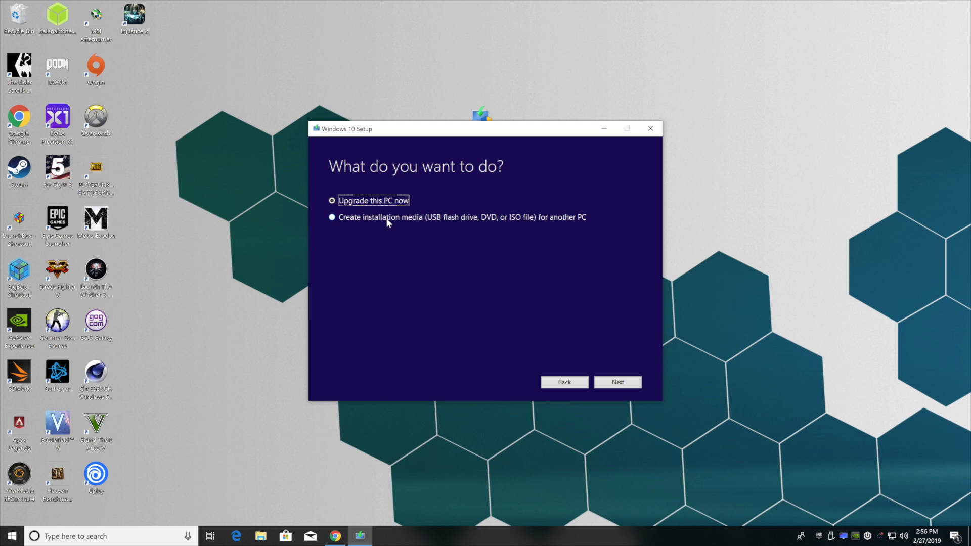
pyautogui.moveTo(343, 224)
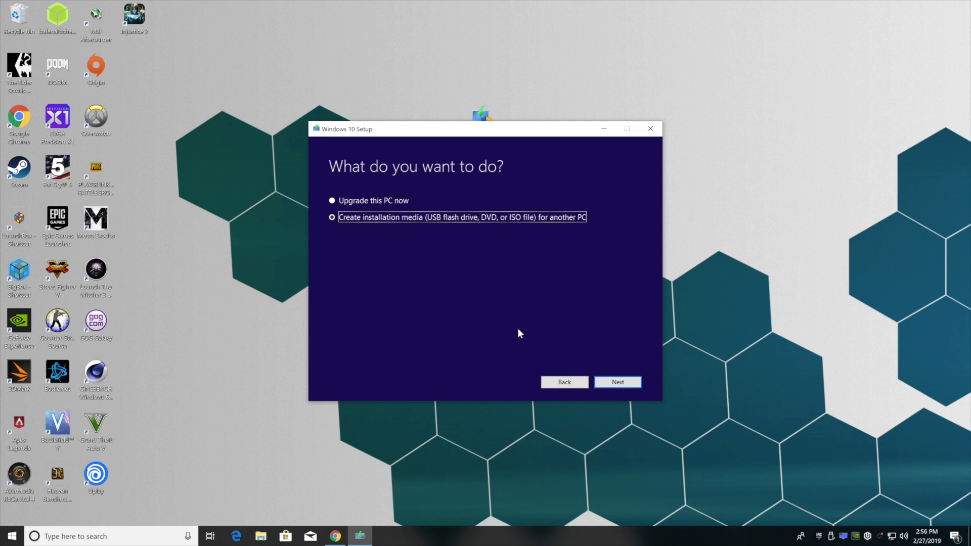
# - Turn off 'Use the recommended options', keeping English (United States), Windows 10, 64-bit (x64)
pyautogui.click(617, 381)
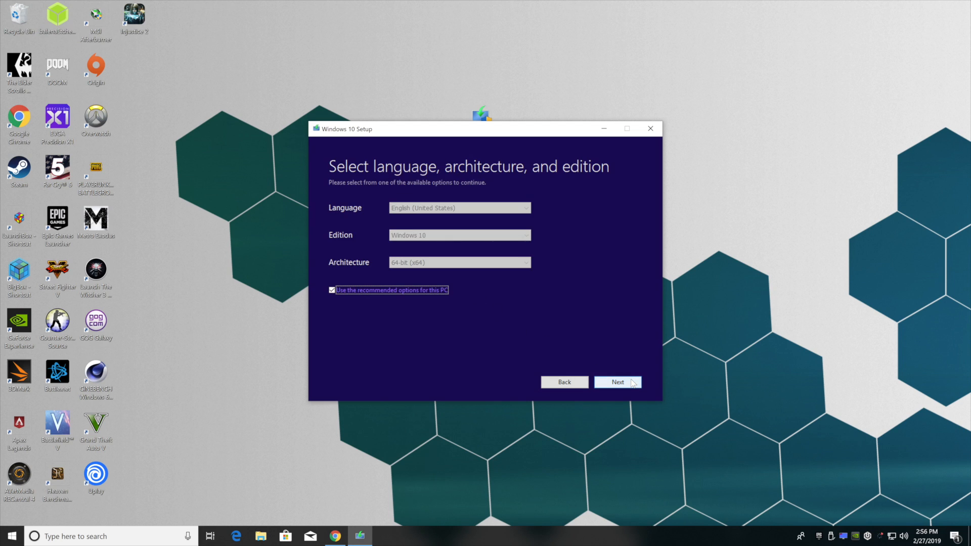
pyautogui.moveTo(469, 316)
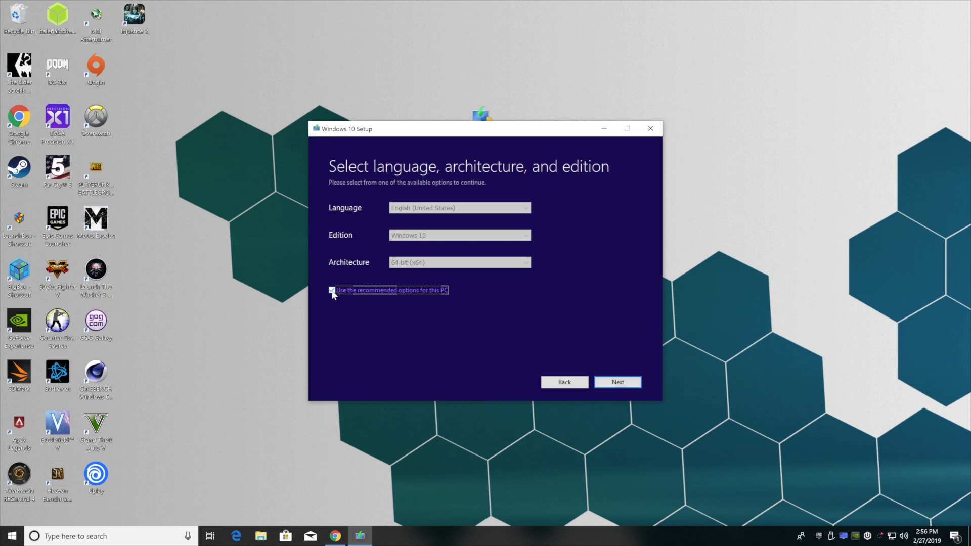
pyautogui.click(332, 290)
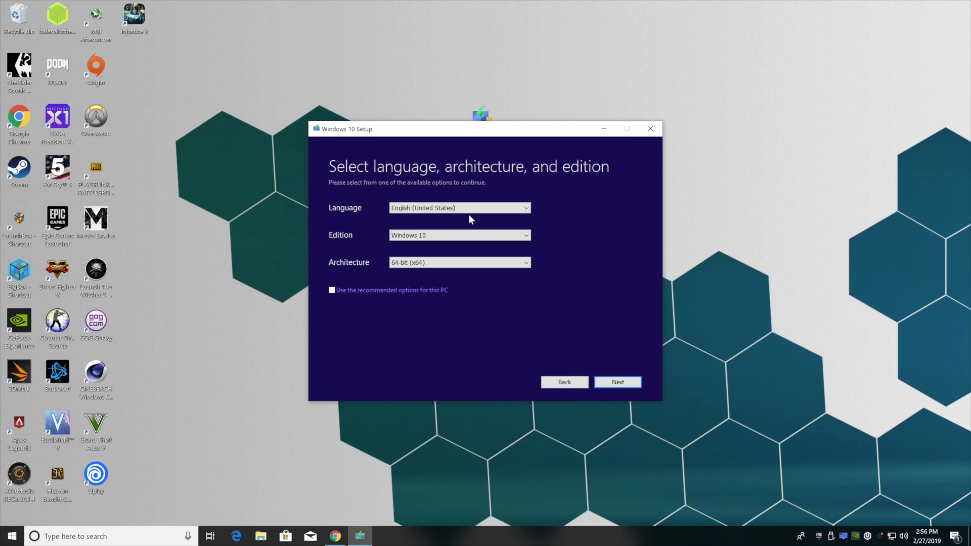
pyautogui.click(460, 234)
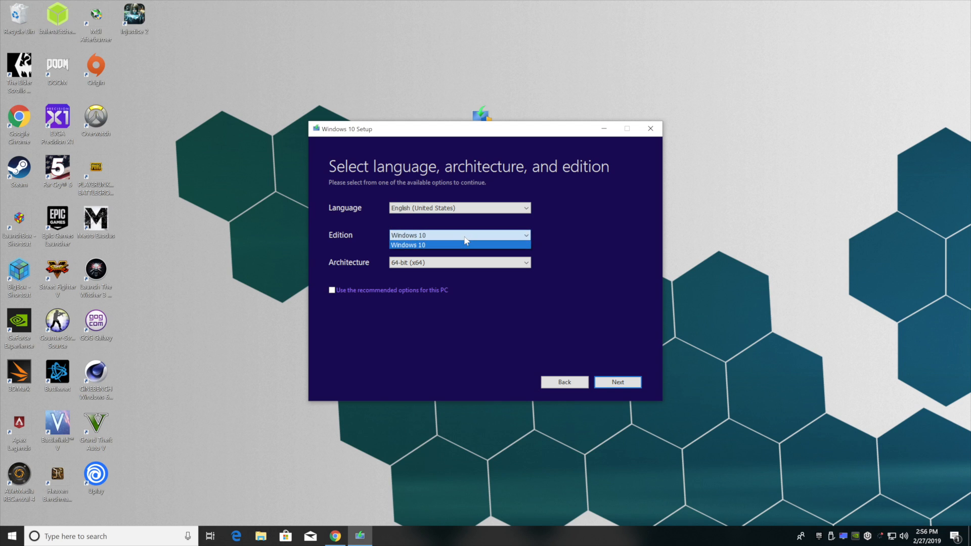
pyautogui.click(459, 234)
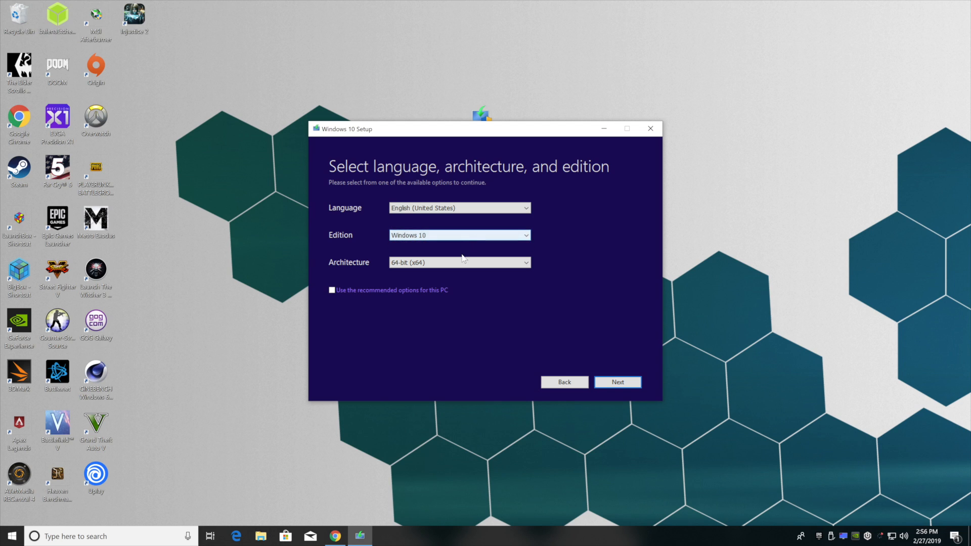
pyautogui.click(459, 262)
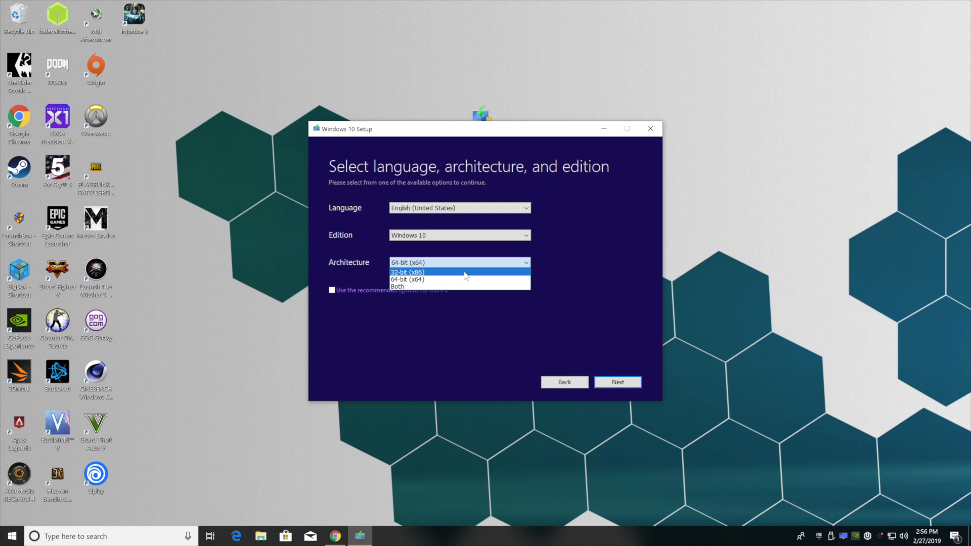
pyautogui.moveTo(461, 287)
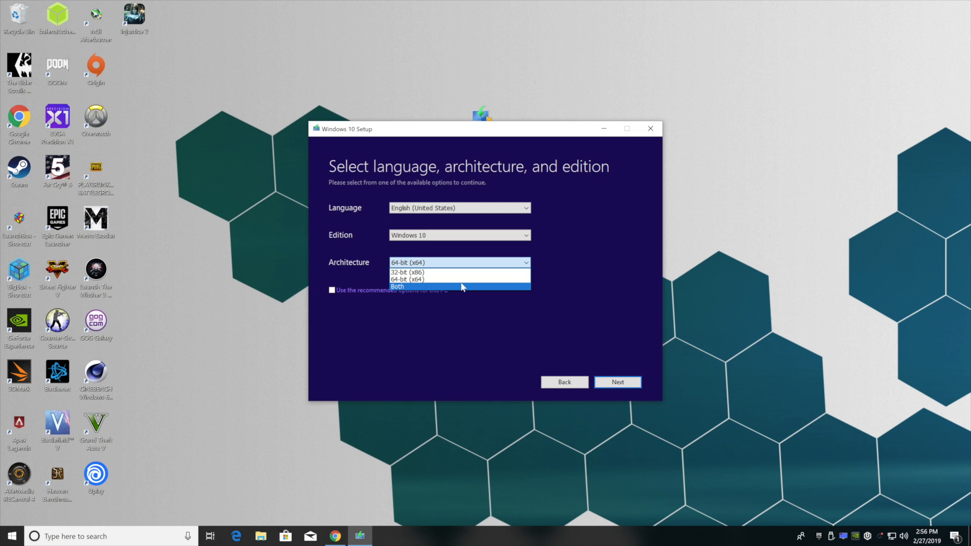
pyautogui.moveTo(452, 279)
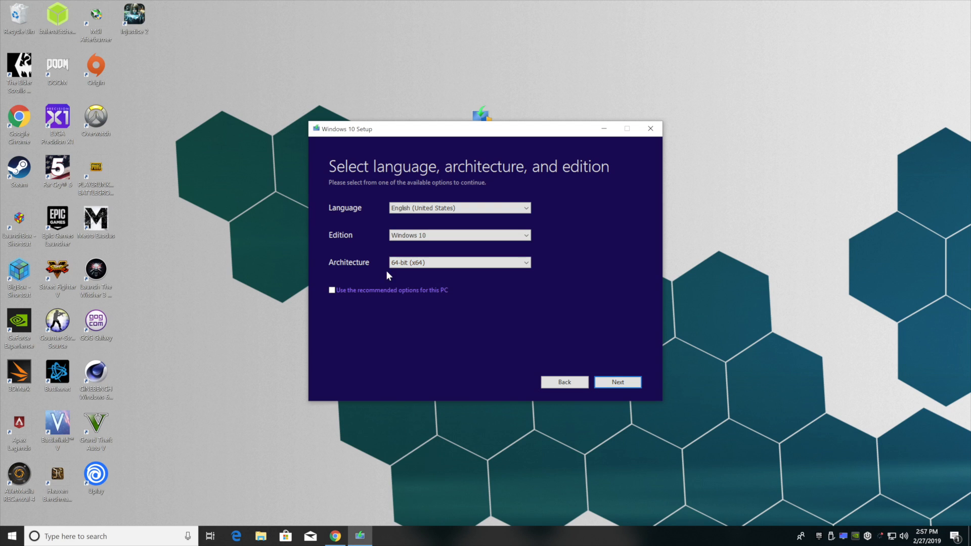
# - Choose USB flash drive media, target F: (32USB DRIVE), and start writing Windows to it
pyautogui.click(617, 381)
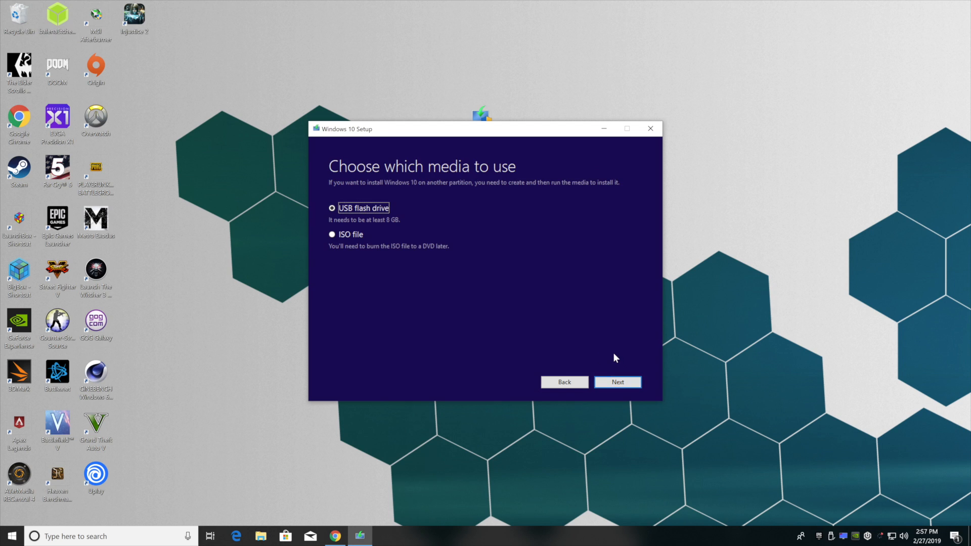
pyautogui.moveTo(348, 217)
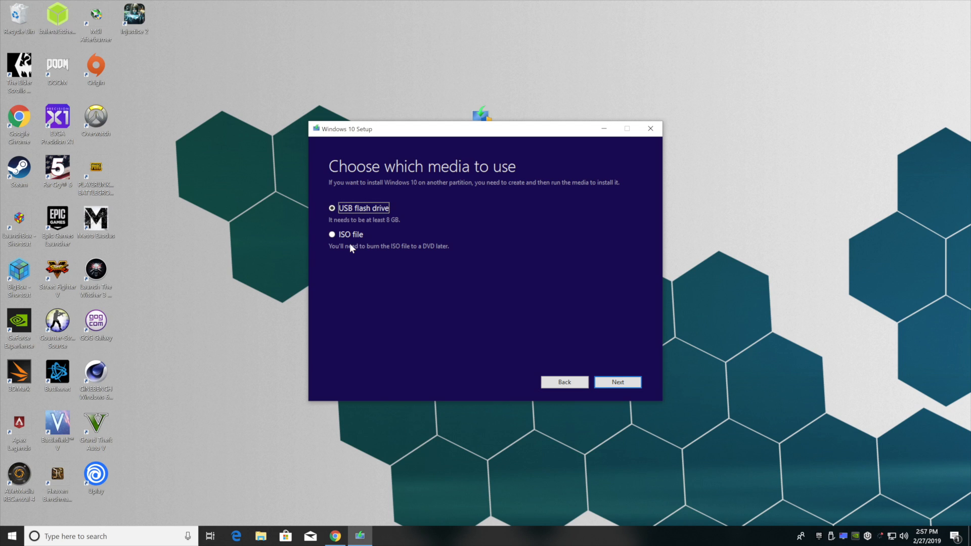
pyautogui.moveTo(420, 261)
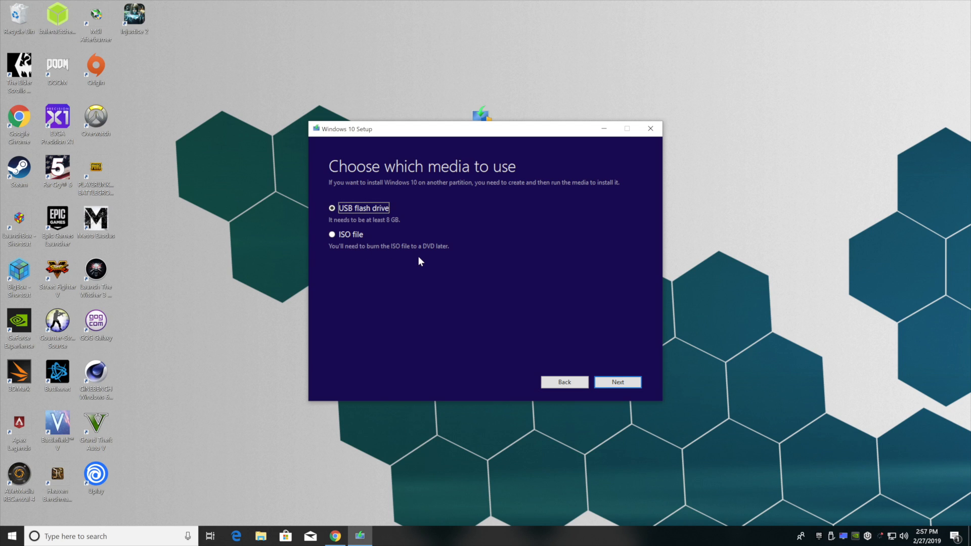
pyautogui.moveTo(359, 221)
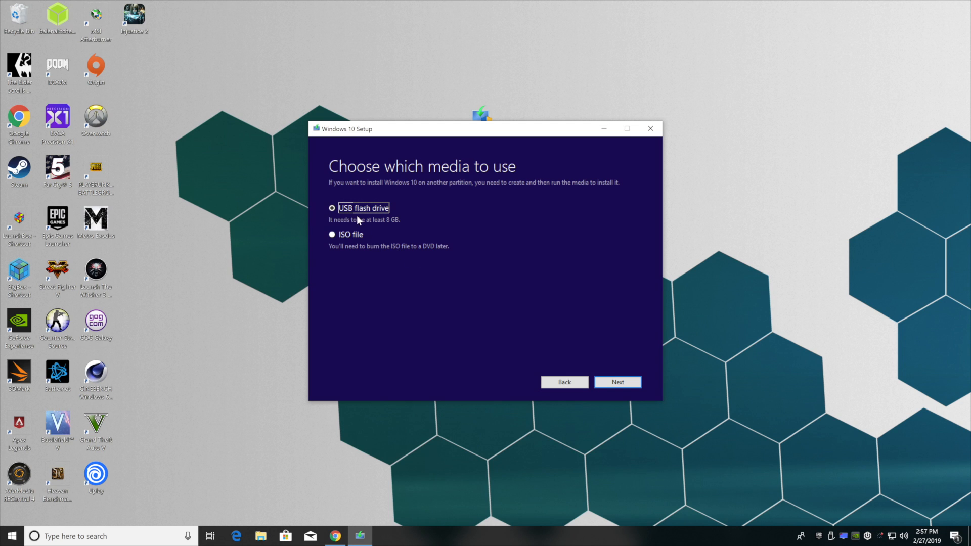
pyautogui.moveTo(367, 220)
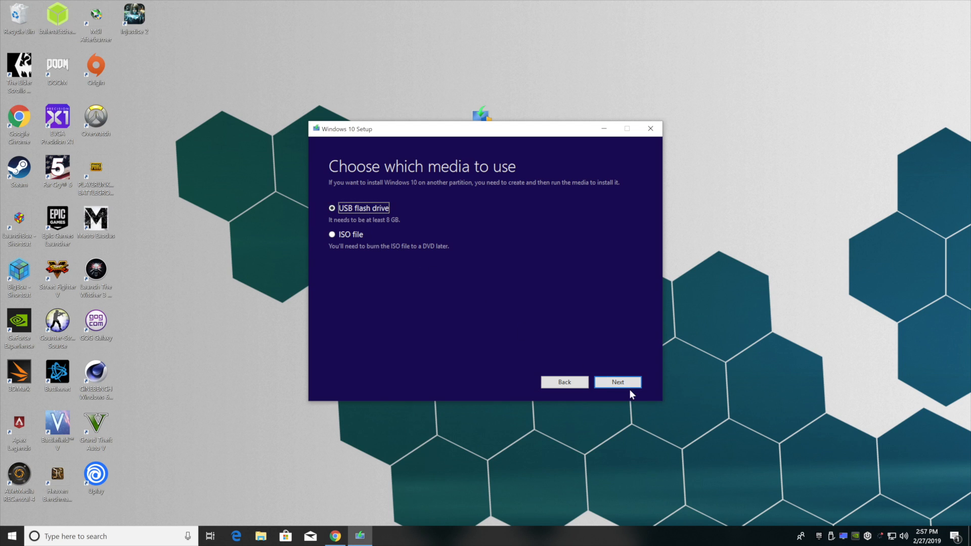
pyautogui.click(617, 382)
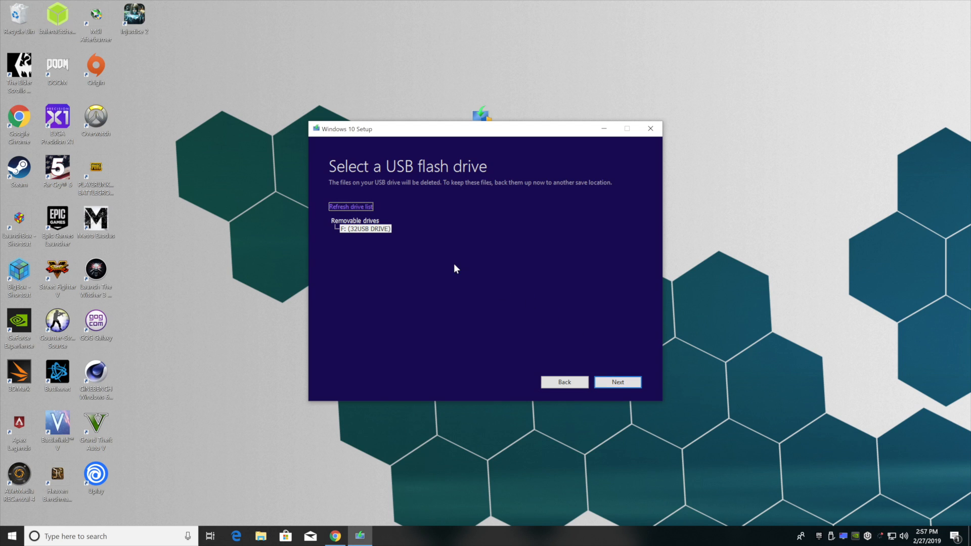
pyautogui.click(364, 228)
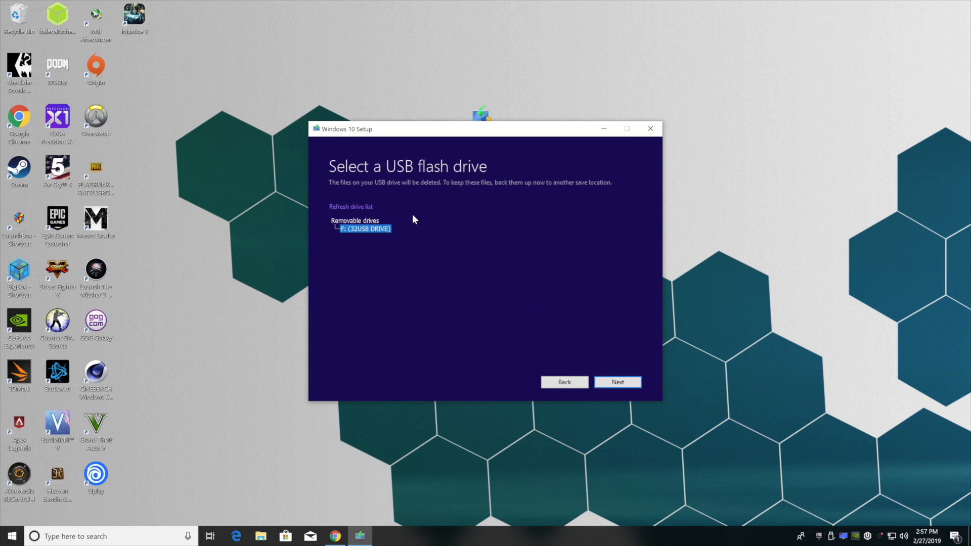
pyautogui.moveTo(344, 237)
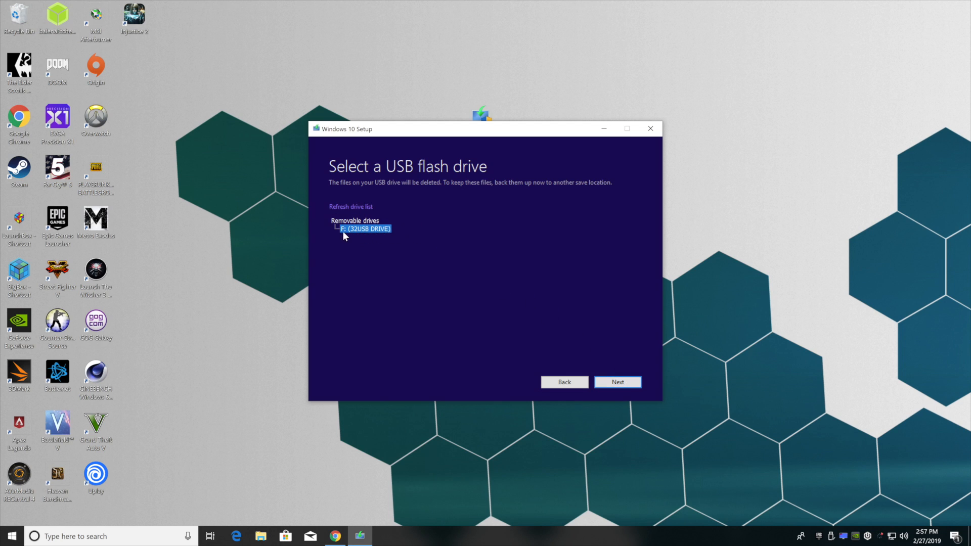
pyautogui.moveTo(384, 237)
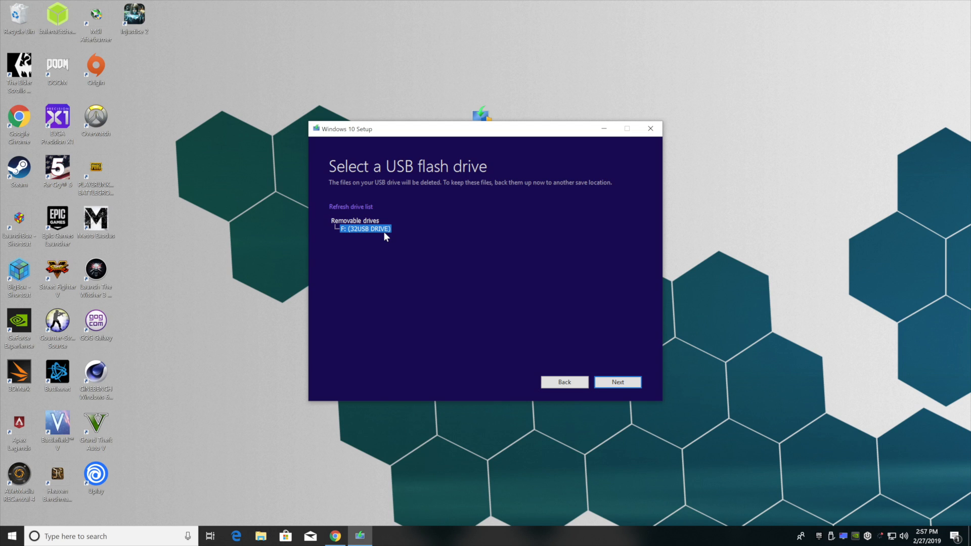
pyautogui.click(617, 382)
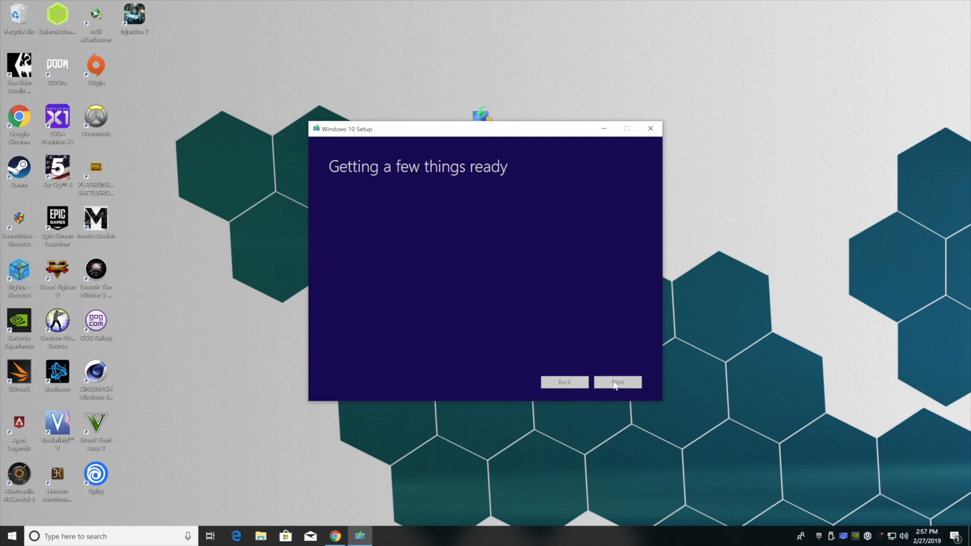
# - Wait for 'Your USB flash drive is ready' and finish the Media Creation Tool
pyautogui.click(617, 381)
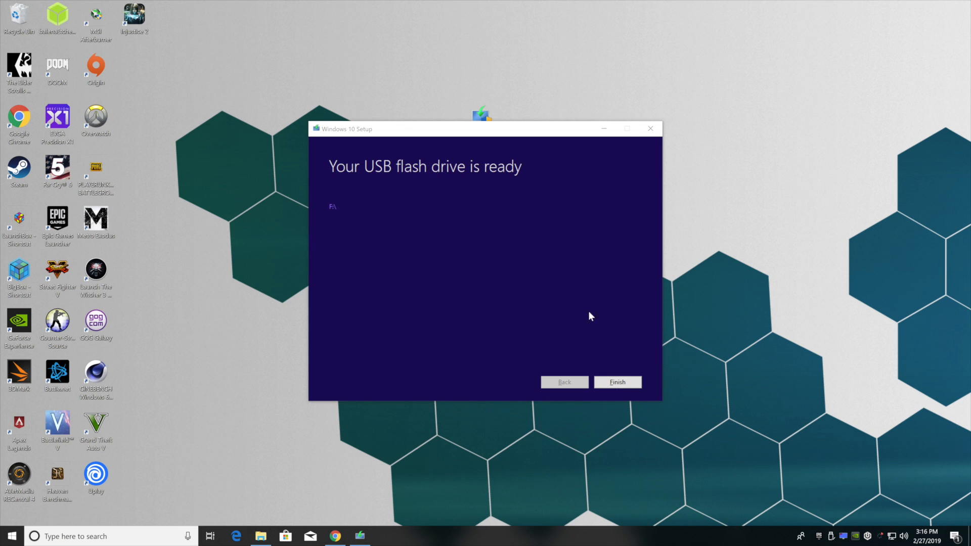
pyautogui.moveTo(488, 209)
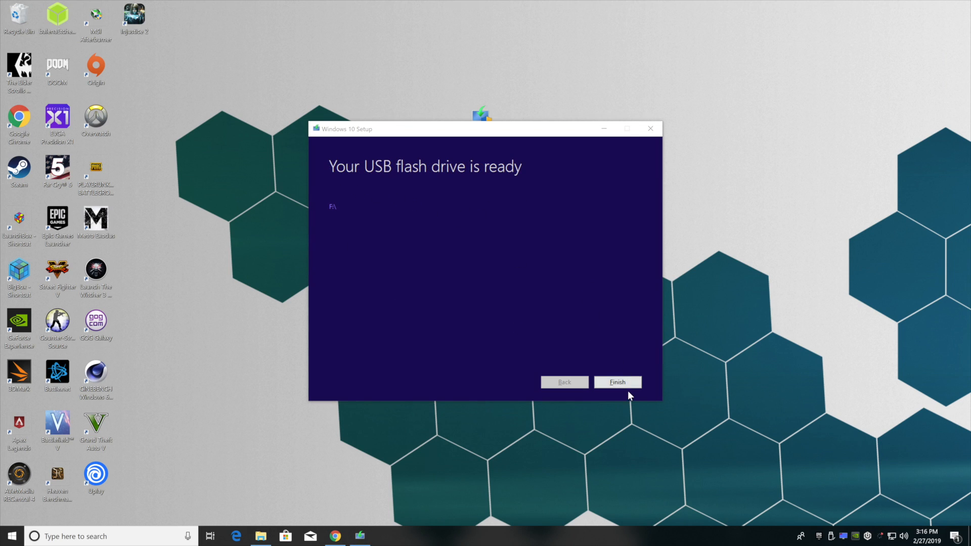
pyautogui.click(617, 381)
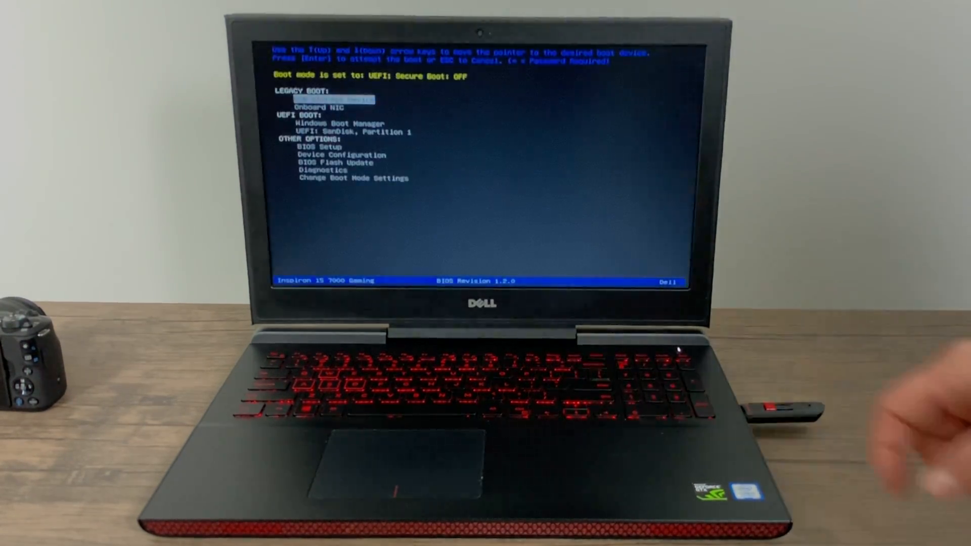
# - Boot the laptop from UEFI: SanDisk, Partition 1 in the Dell boot menu
pyautogui.press('down')
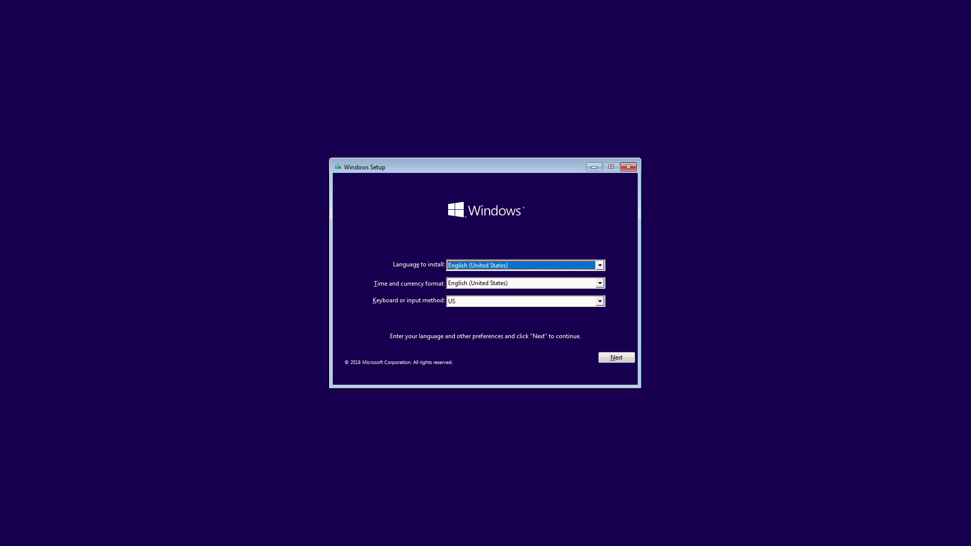
pyautogui.moveTo(432, 272)
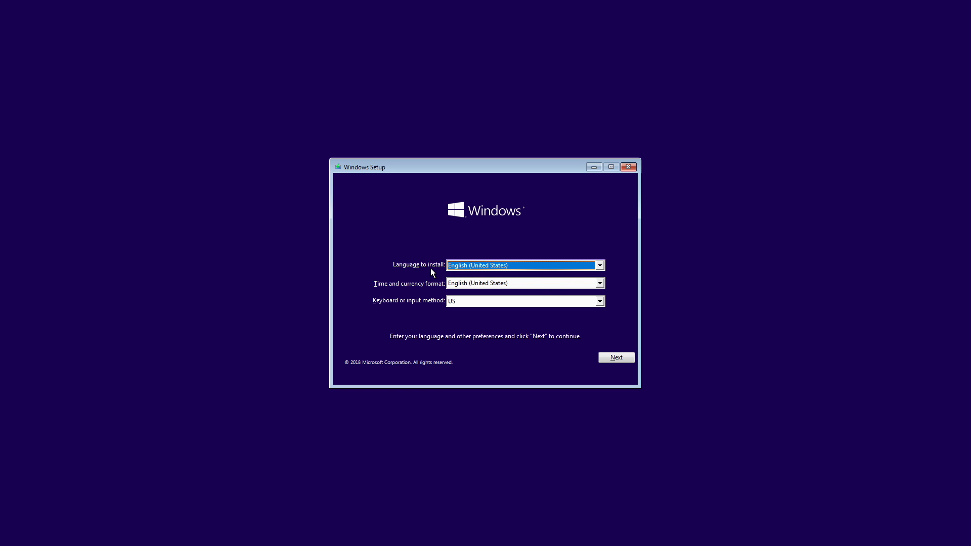
pyautogui.moveTo(419, 319)
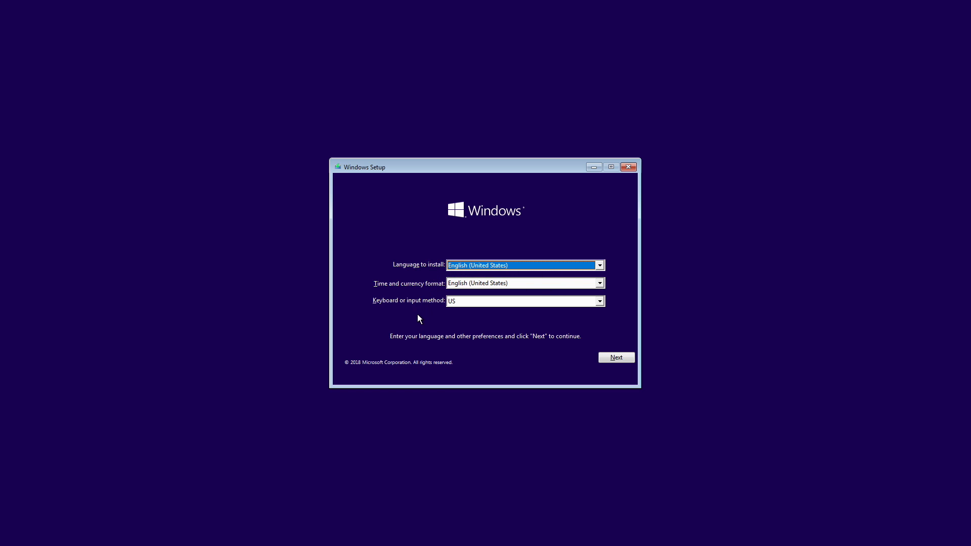
pyautogui.moveTo(480, 272)
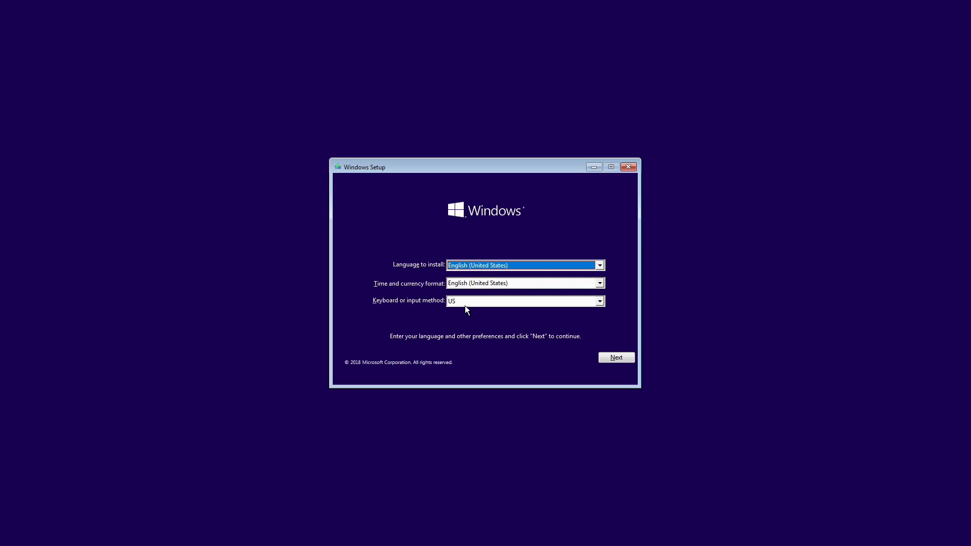
# - Keep English (United States) with US keyboard and start Install now
pyautogui.click(615, 357)
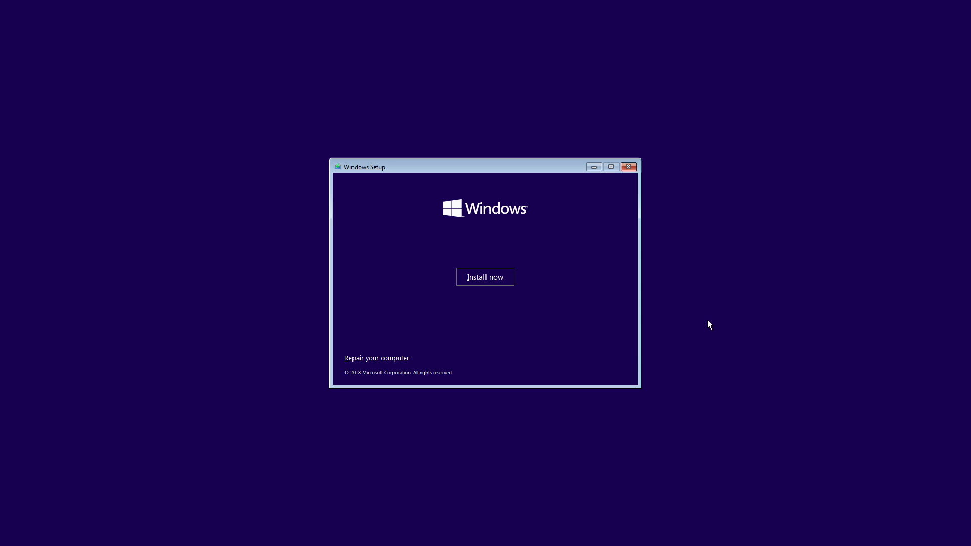
pyautogui.click(485, 277)
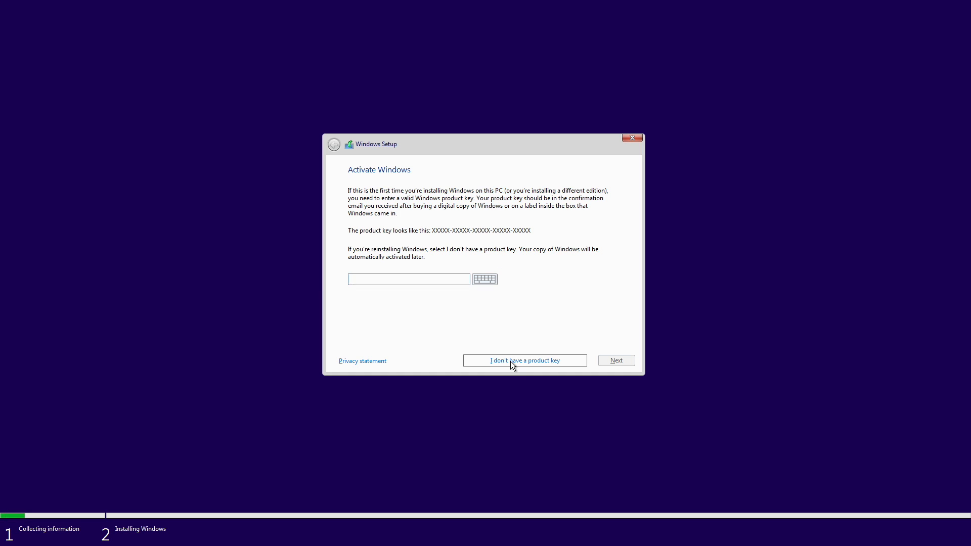
# - Skip the product key, pick Windows 10 Pro, and accept the license terms
pyautogui.click(525, 360)
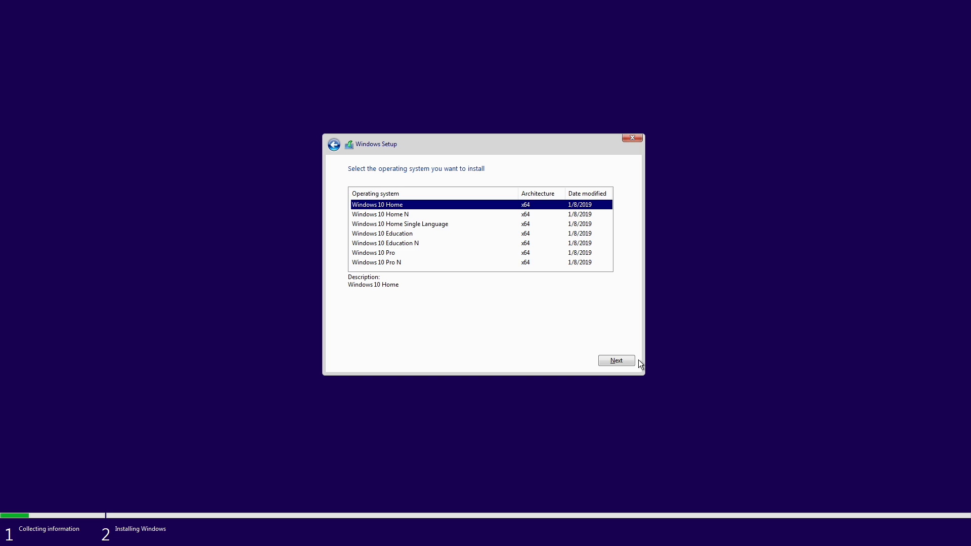
pyautogui.moveTo(396, 263)
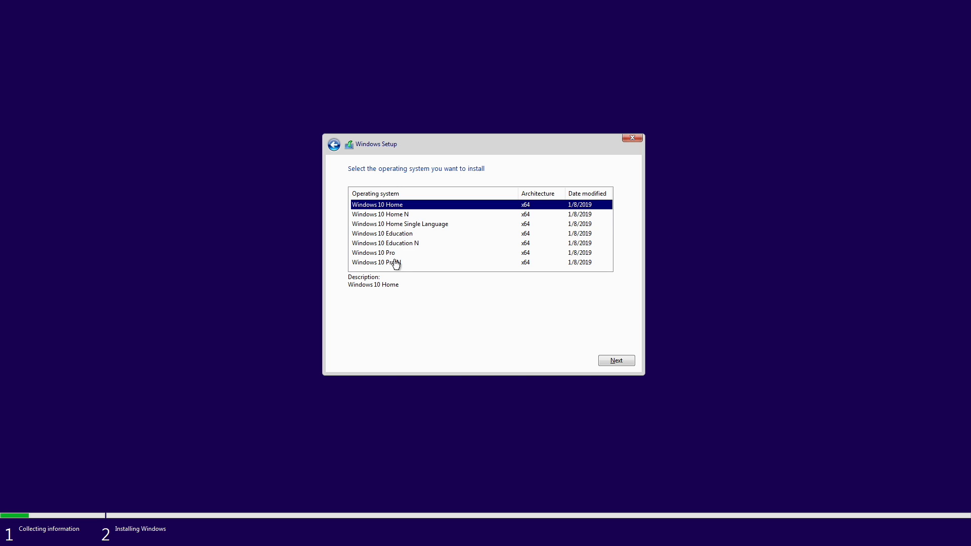
pyautogui.moveTo(446, 323)
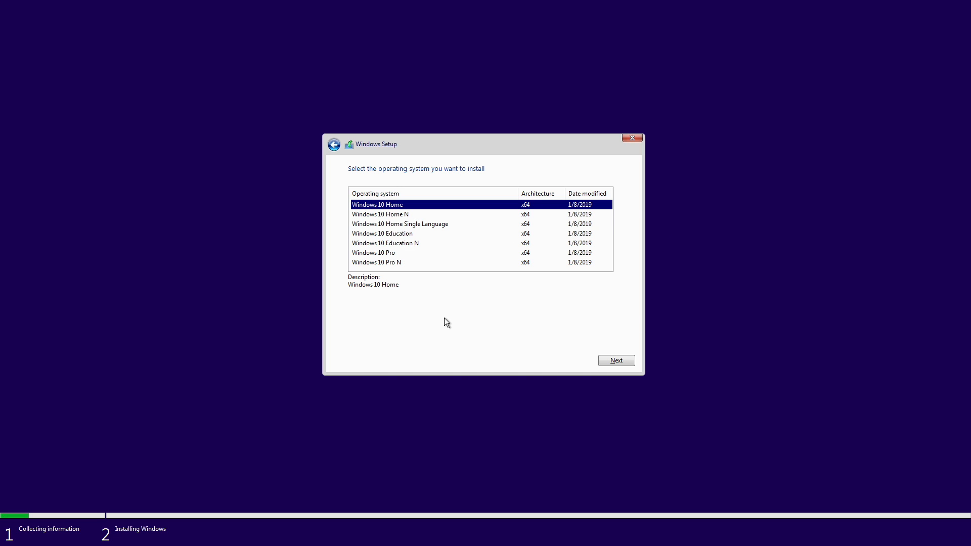
pyautogui.moveTo(382, 259)
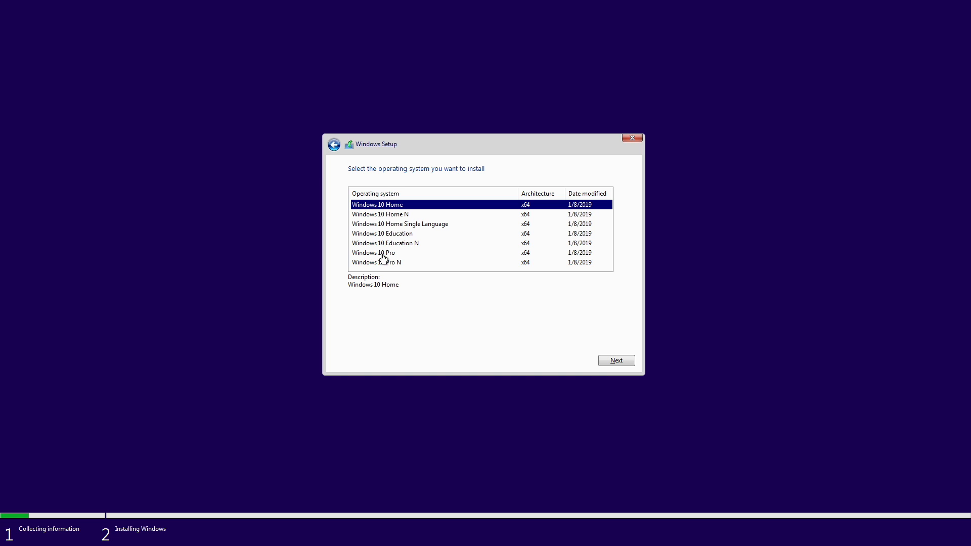
pyautogui.moveTo(411, 208)
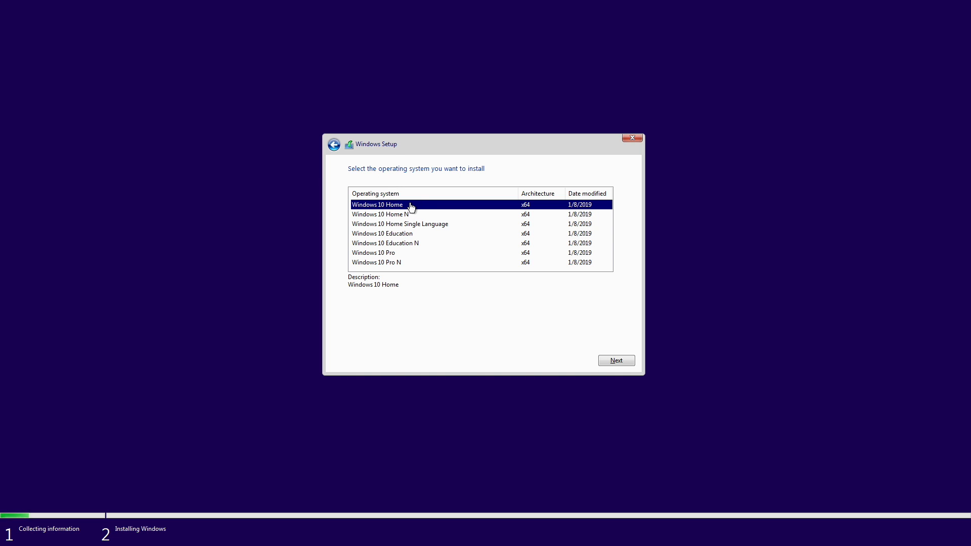
pyautogui.moveTo(396, 262)
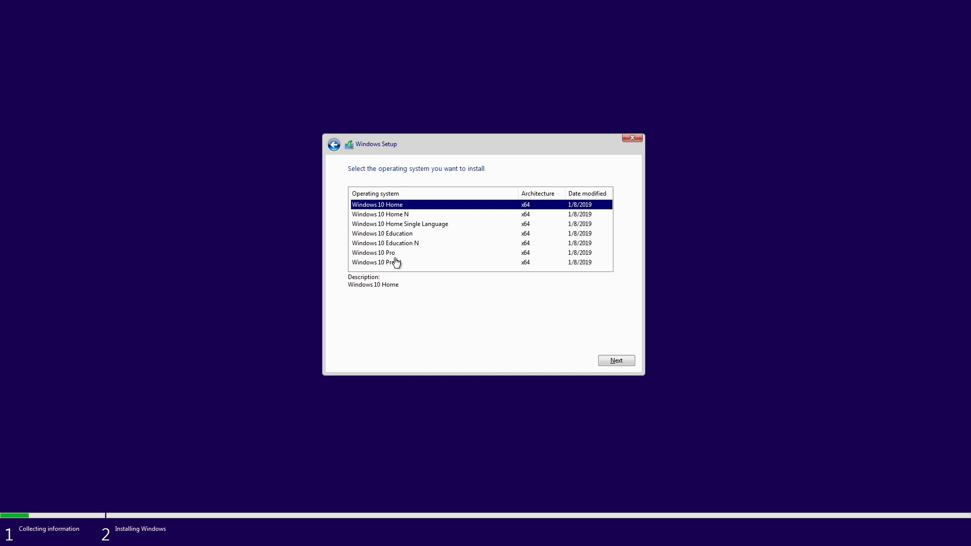
pyautogui.click(373, 252)
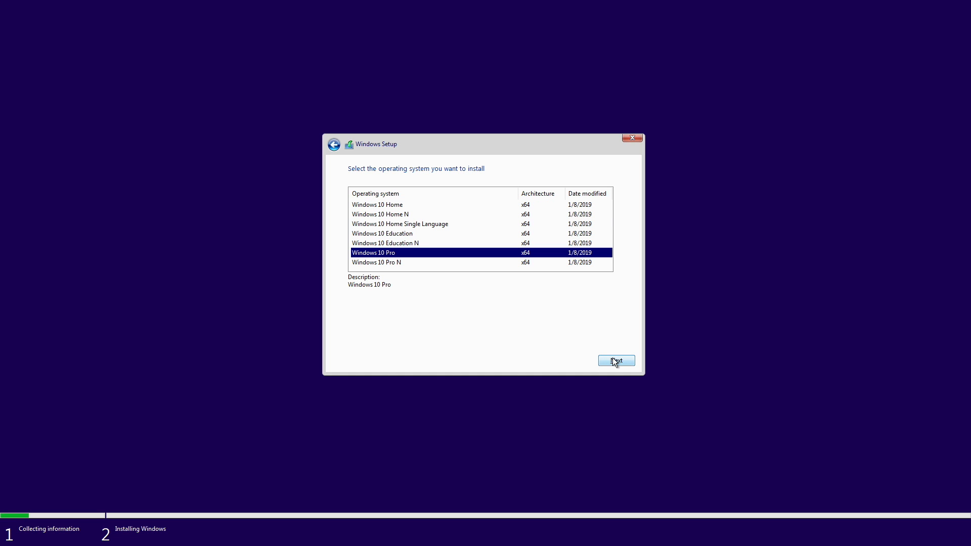
pyautogui.click(616, 361)
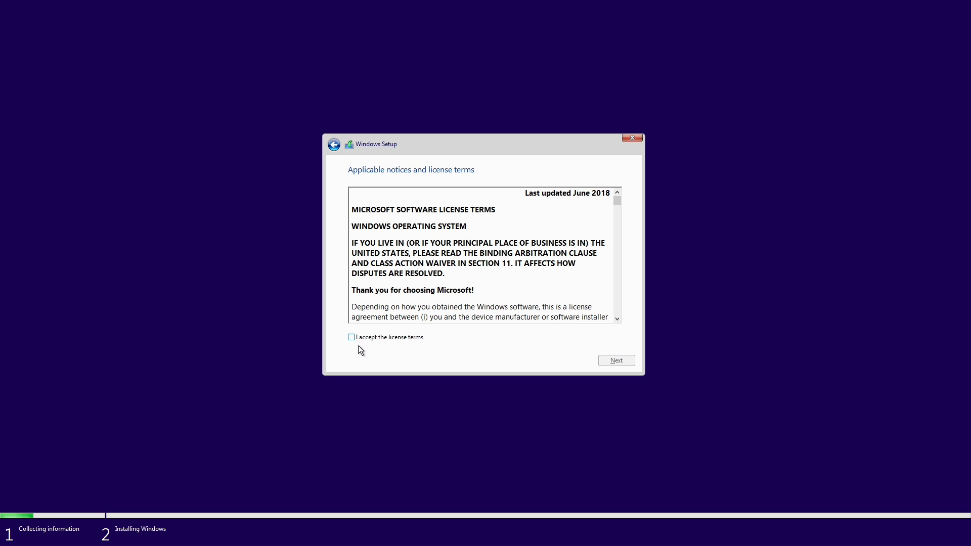
pyautogui.click(350, 337)
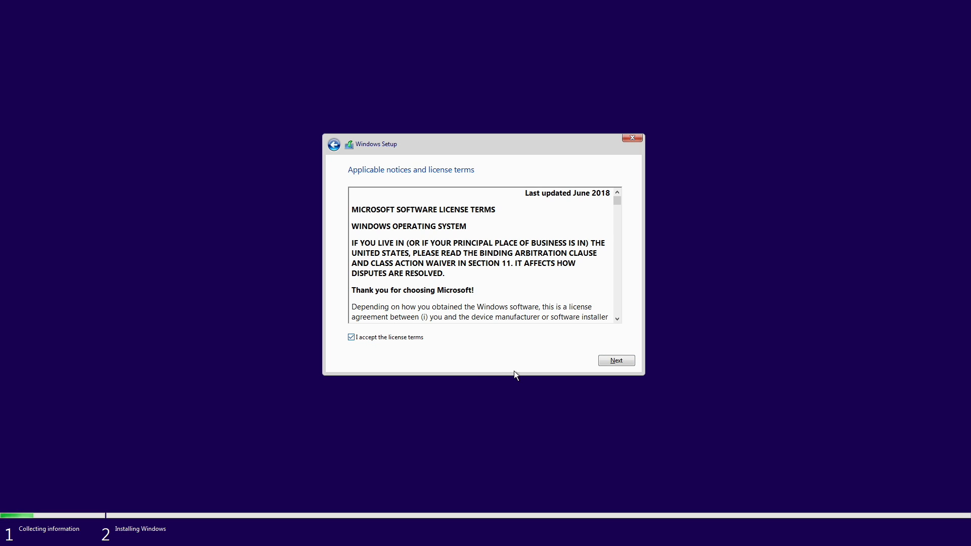
# - Accept the license terms and choose Custom: Install Windows only (advanced)
pyautogui.click(616, 360)
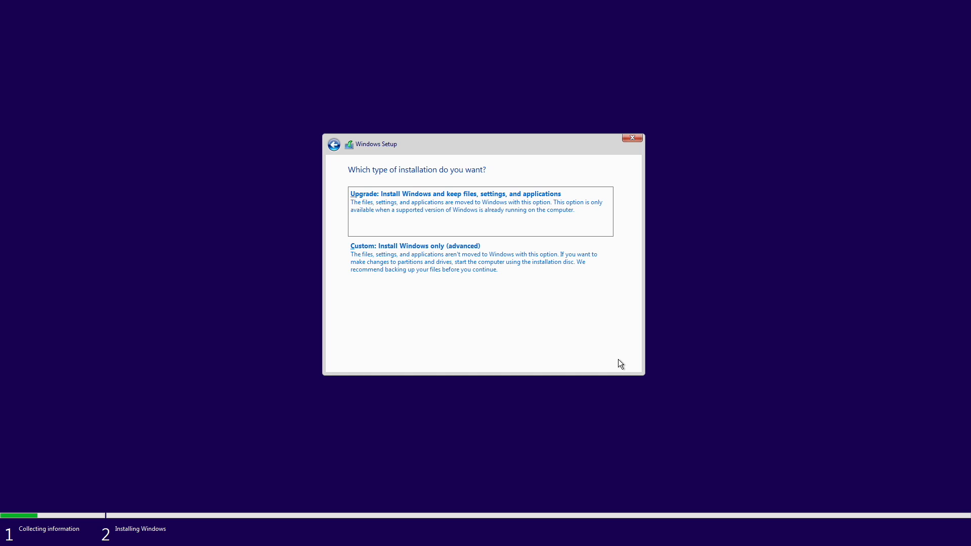
pyautogui.moveTo(453, 222)
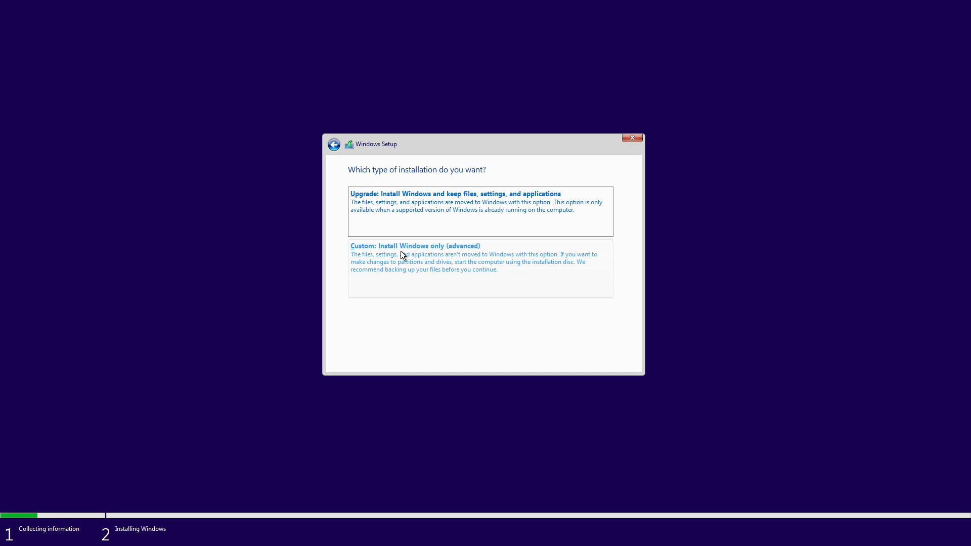
pyautogui.click(415, 246)
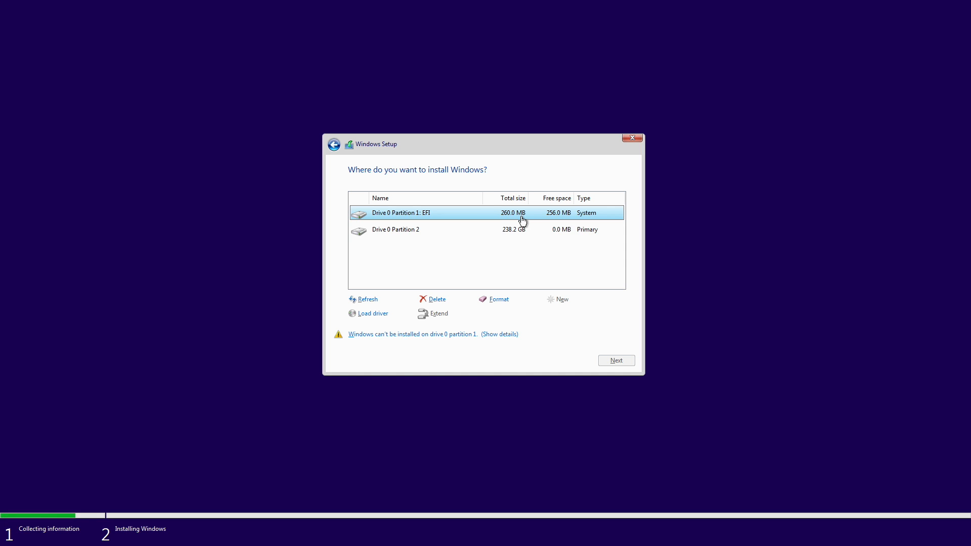
pyautogui.moveTo(419, 213)
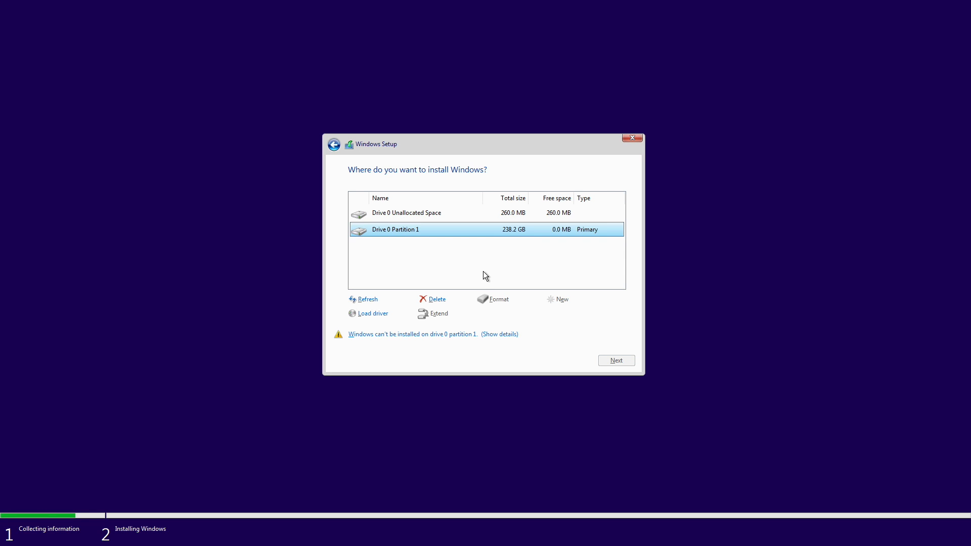
# - Delete the remaining 238.2 GB partition and start installing onto the 238.5 GB unallocated space
pyautogui.click(556, 298)
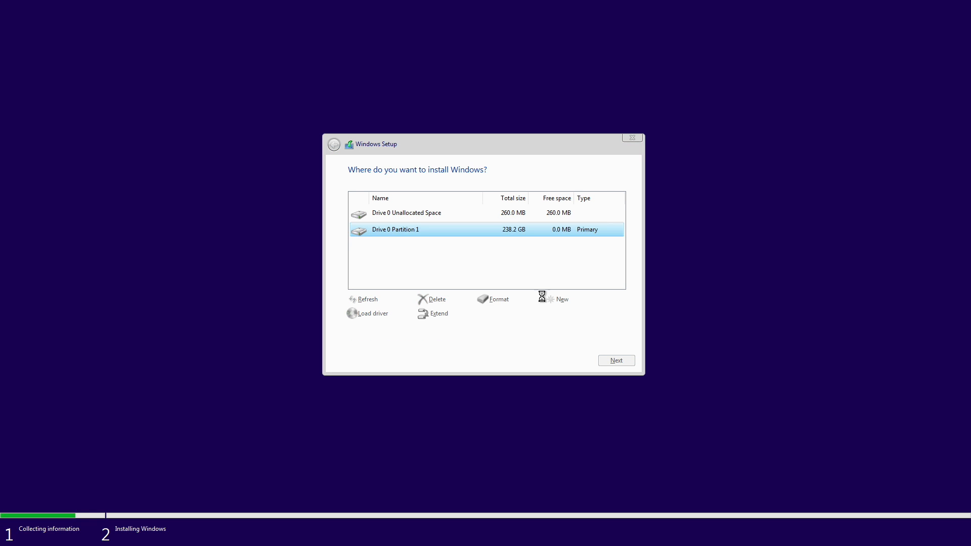
pyautogui.click(436, 299)
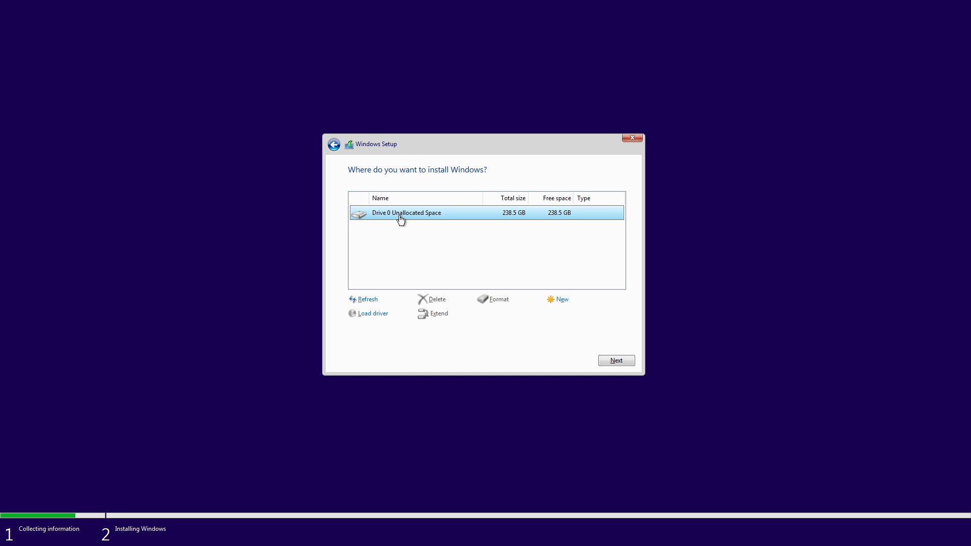
pyautogui.moveTo(548, 221)
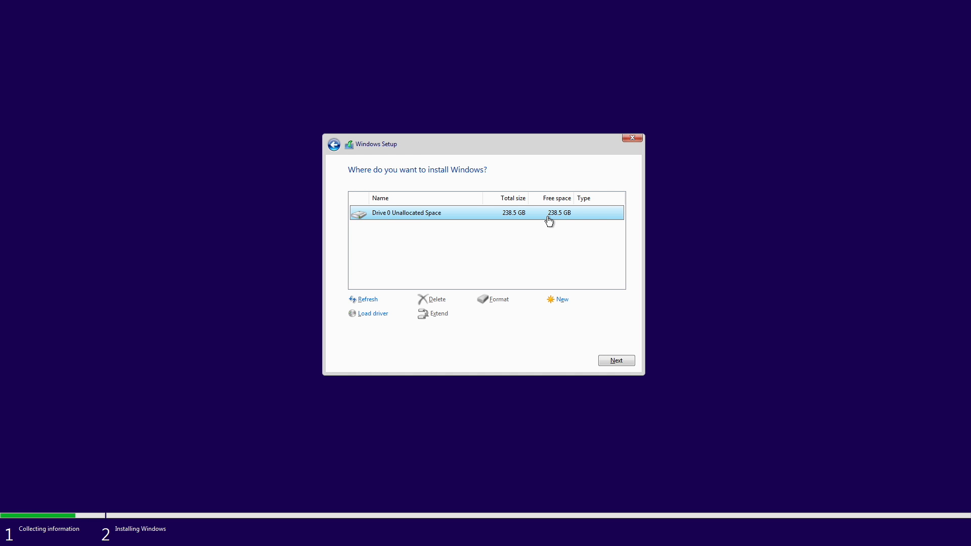
pyautogui.click(616, 361)
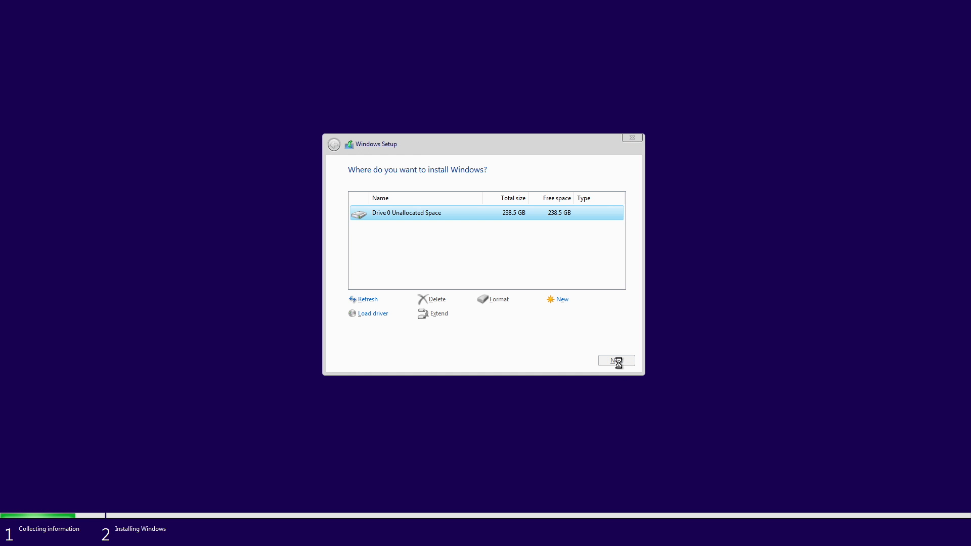
pyautogui.click(616, 360)
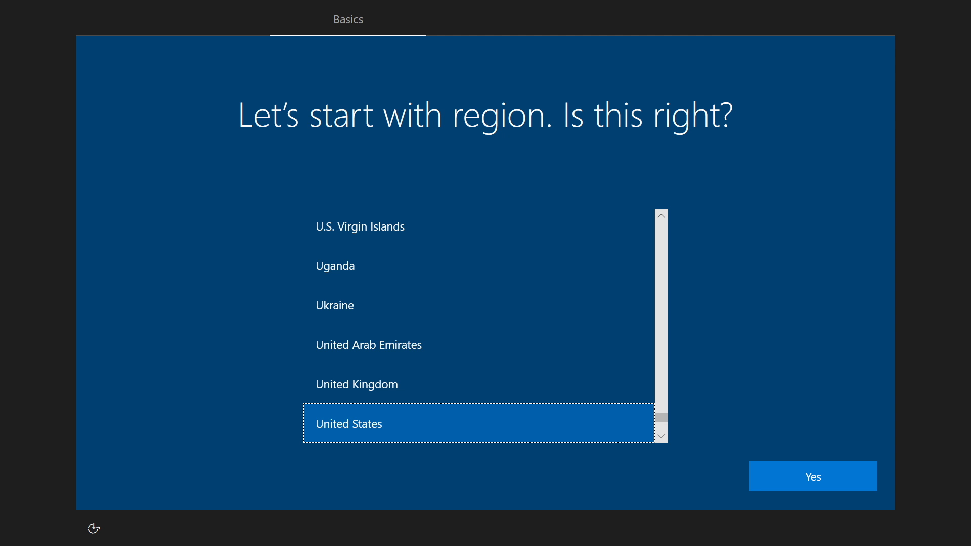
pyautogui.moveTo(599, 264)
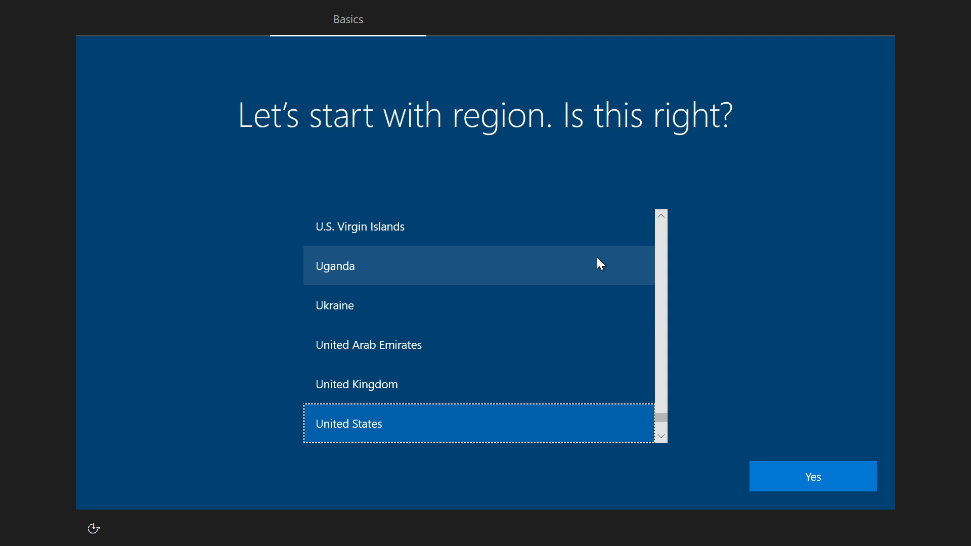
pyautogui.moveTo(752, 255)
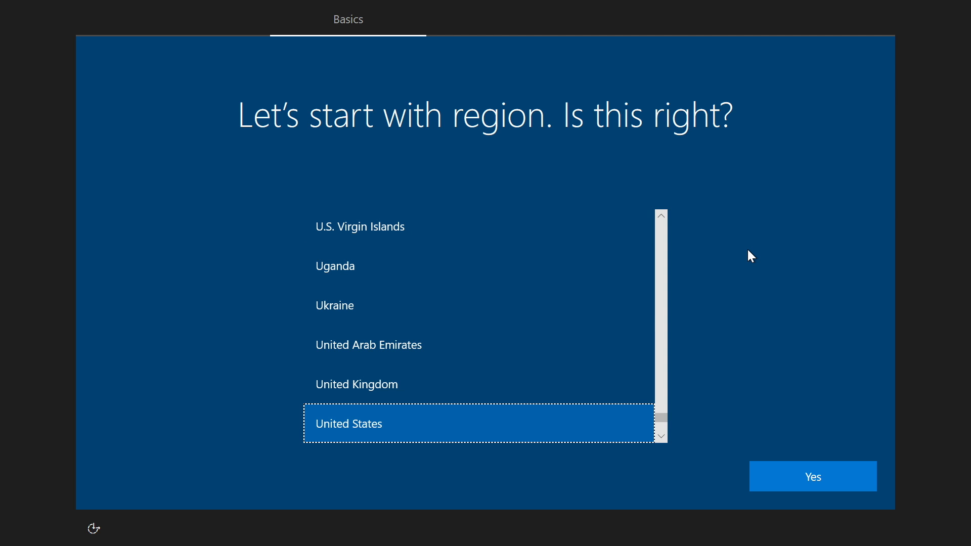
pyautogui.moveTo(414, 441)
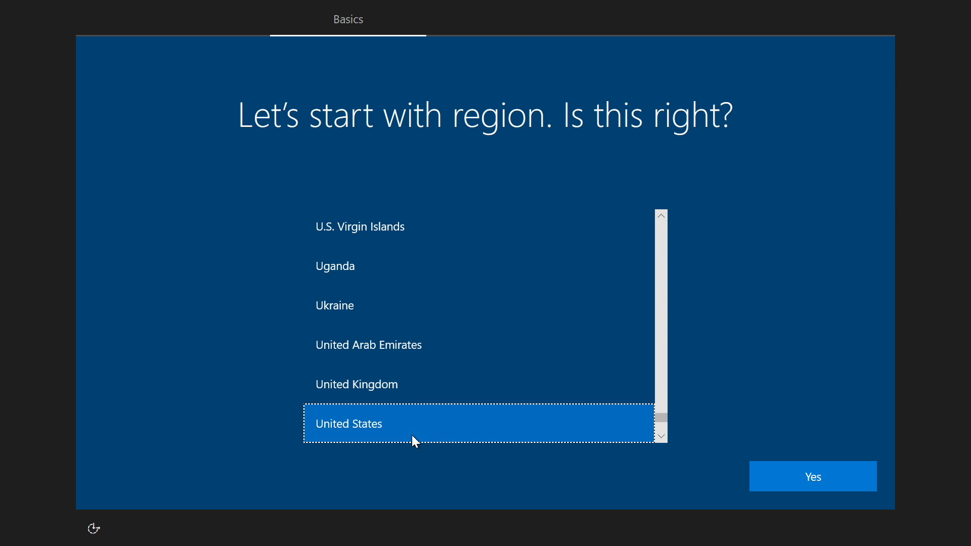
# - Confirm United States region and US keyboard, skipping a second layout
pyautogui.click(812, 476)
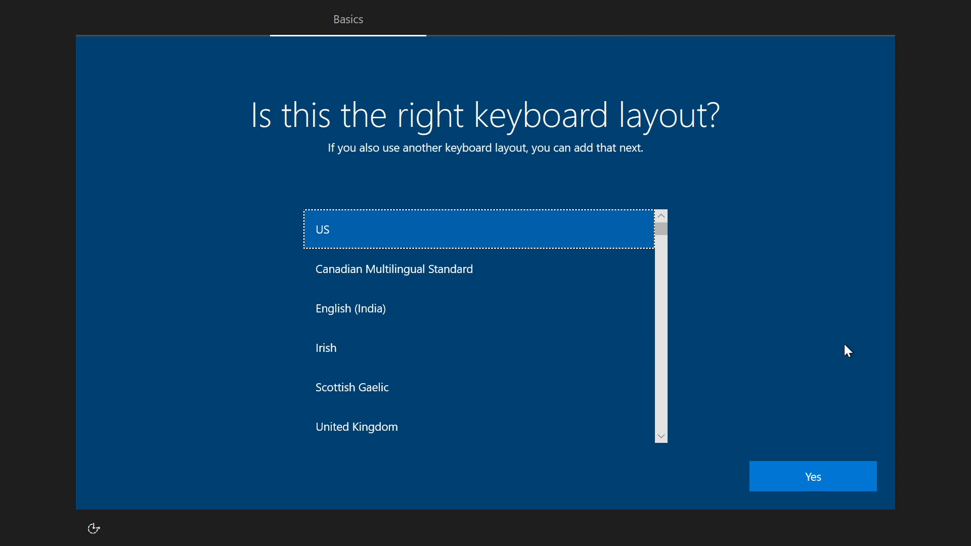
pyautogui.moveTo(811, 476)
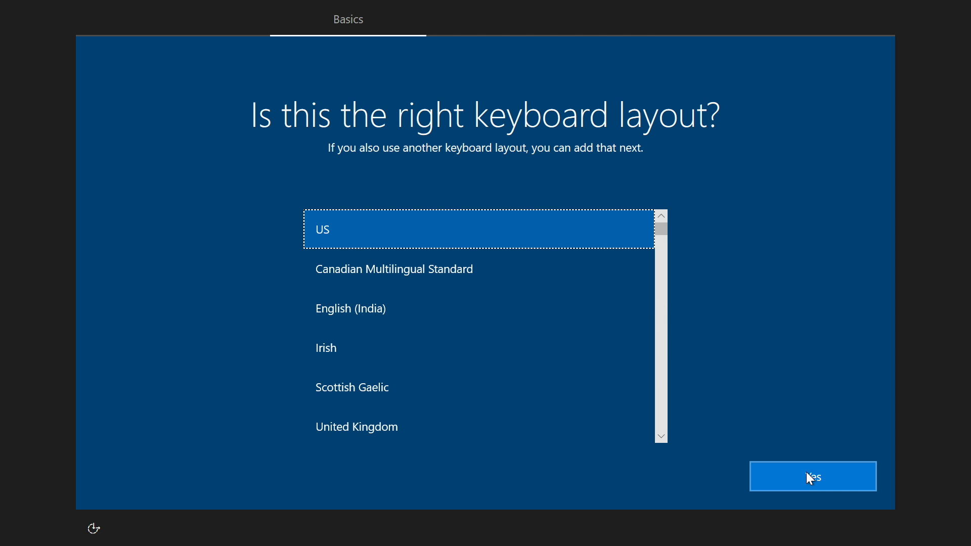
pyautogui.click(812, 477)
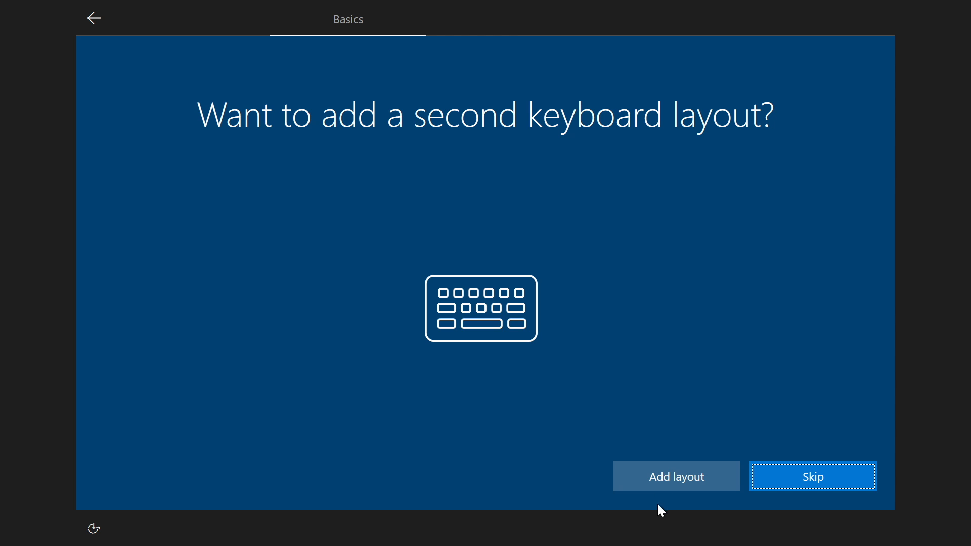
pyautogui.moveTo(804, 478)
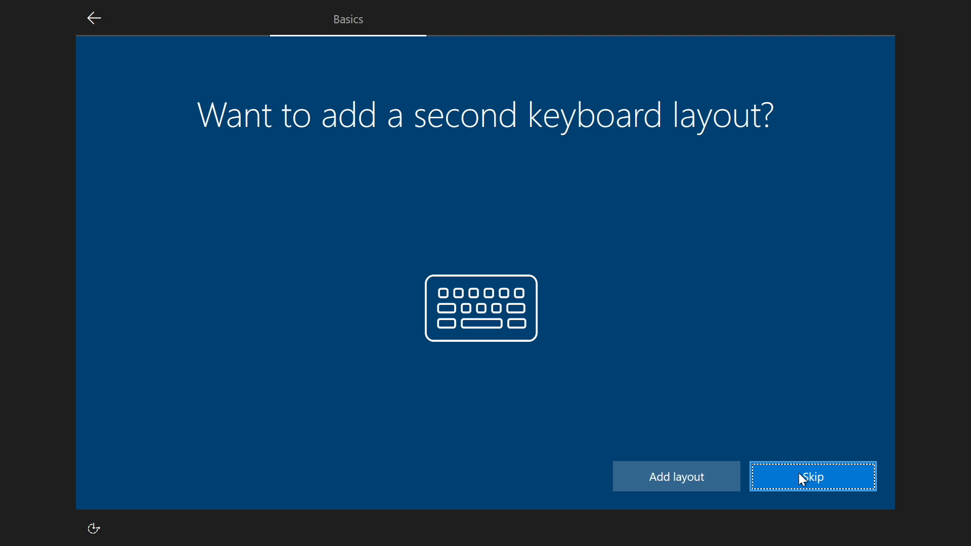
pyautogui.click(812, 476)
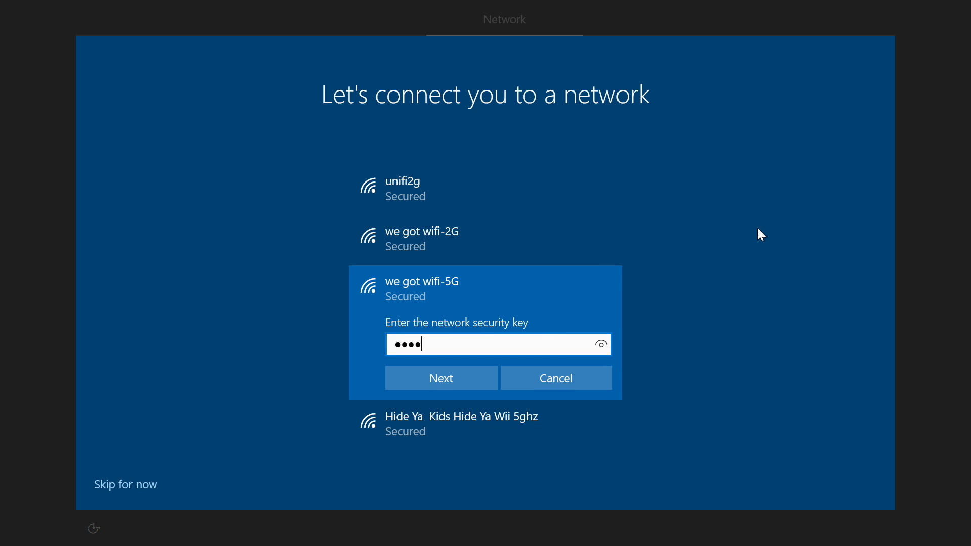
# - Join the we got wifi-5G network with its security key and continue
pyautogui.click(441, 377)
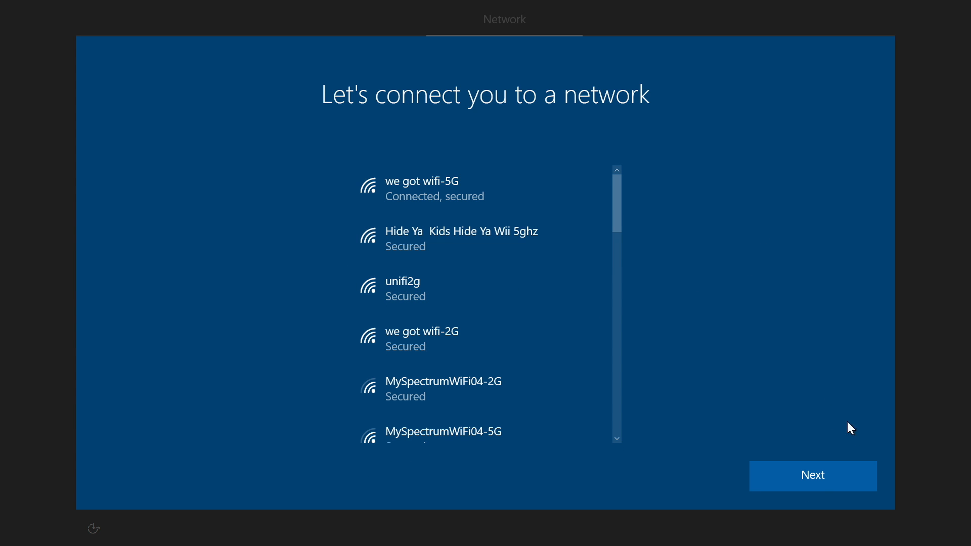
pyautogui.click(812, 477)
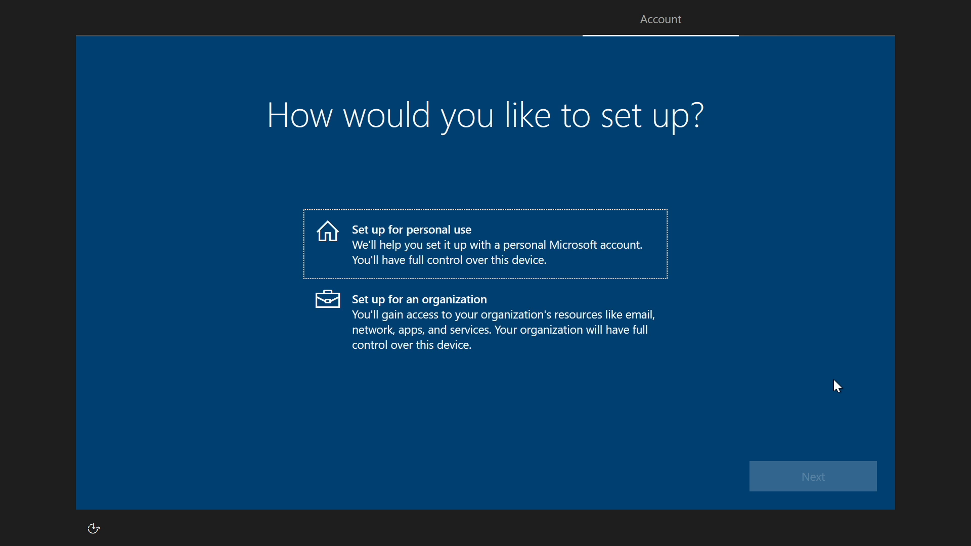
pyautogui.moveTo(763, 231)
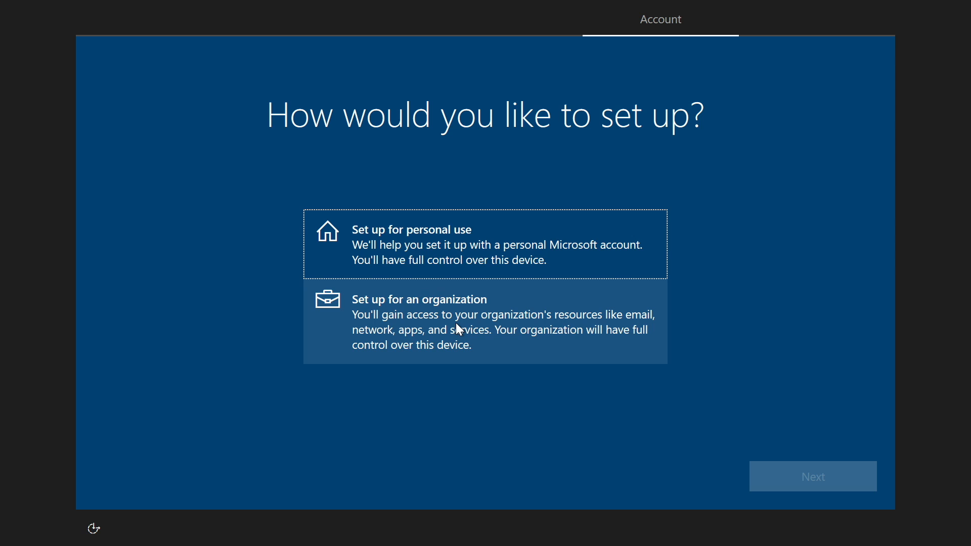
# - Choose personal use with an offline local account, decline Microsoft sign-in, and name it 'ETA'
pyautogui.click(484, 244)
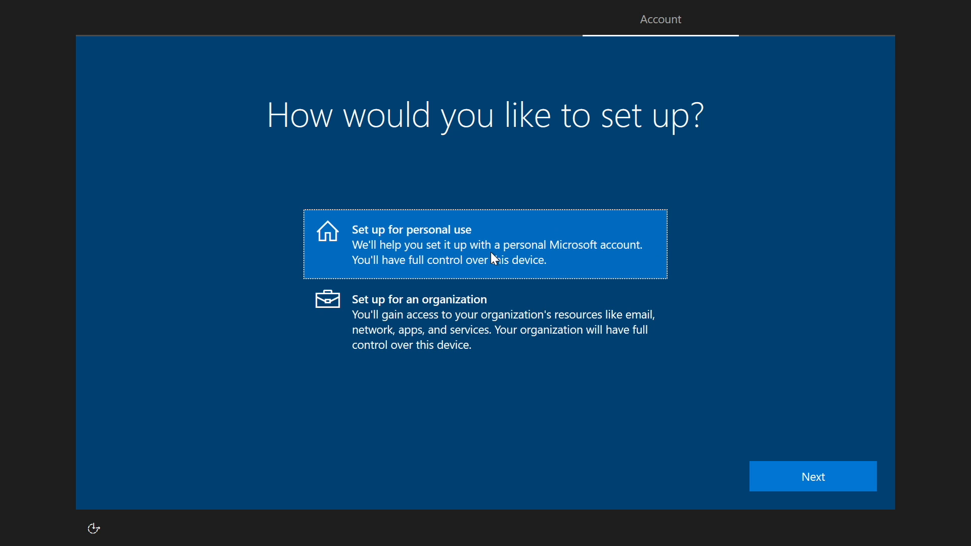
pyautogui.click(812, 476)
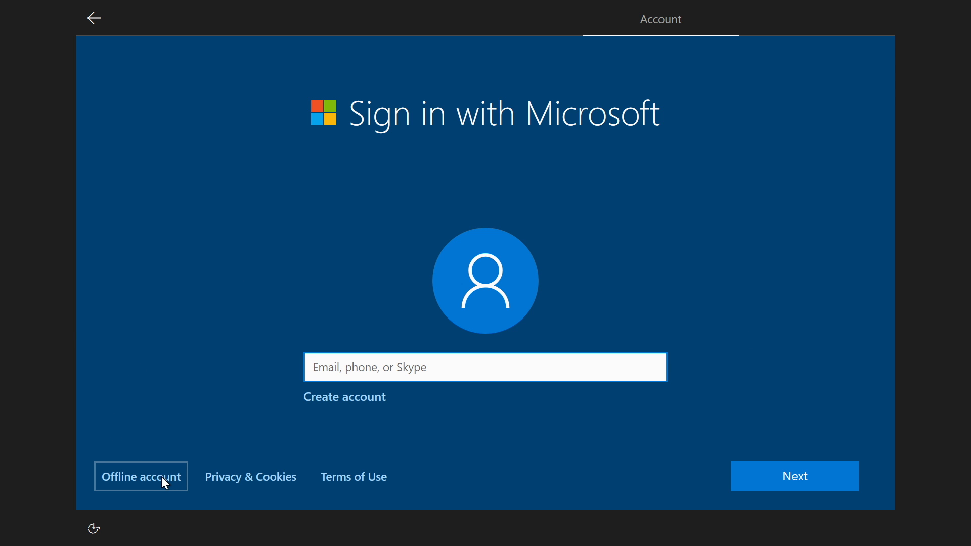
pyautogui.click(140, 477)
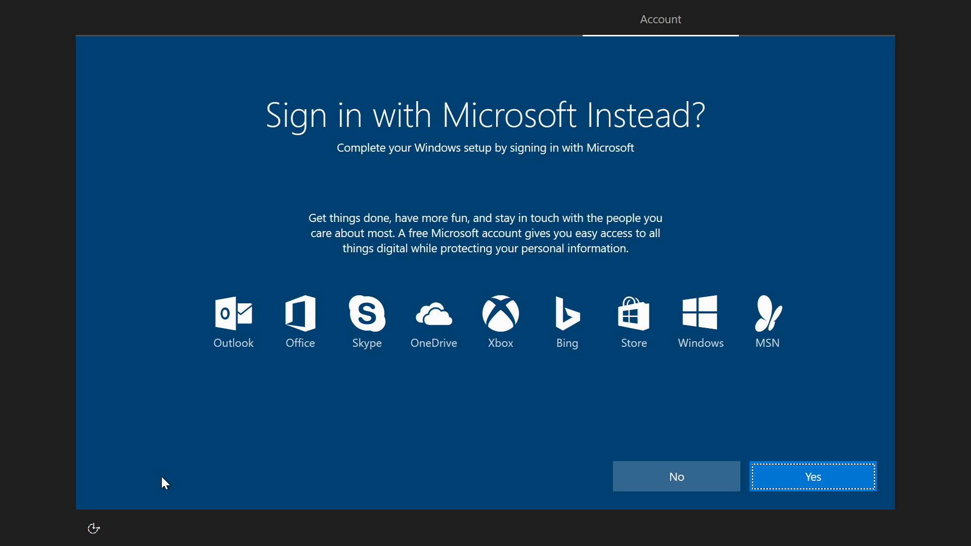
pyautogui.click(675, 477)
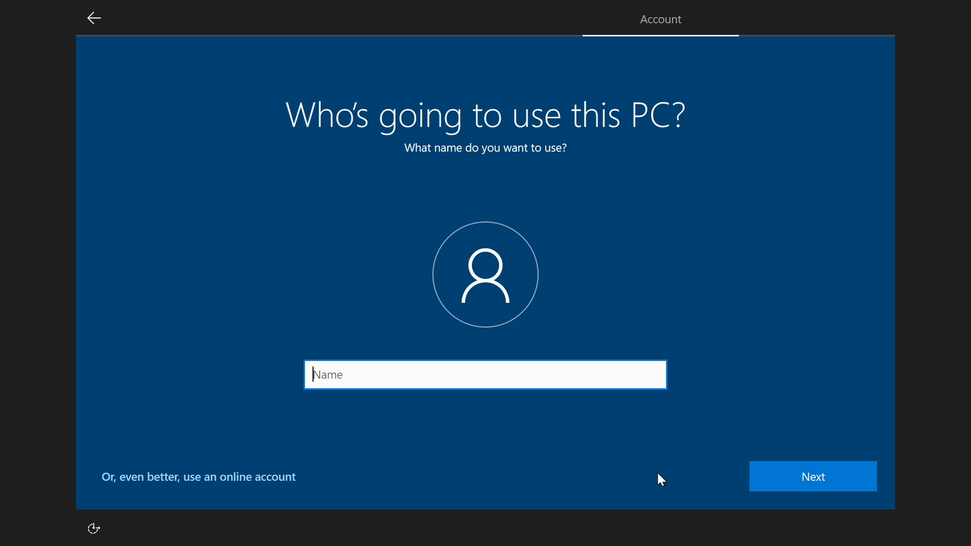
pyautogui.moveTo(531, 361)
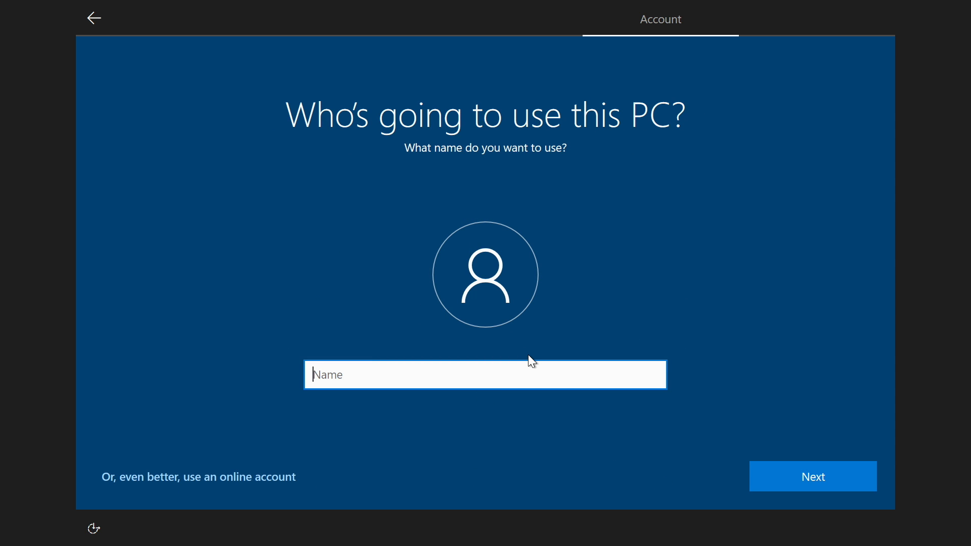
pyautogui.write('ETA')
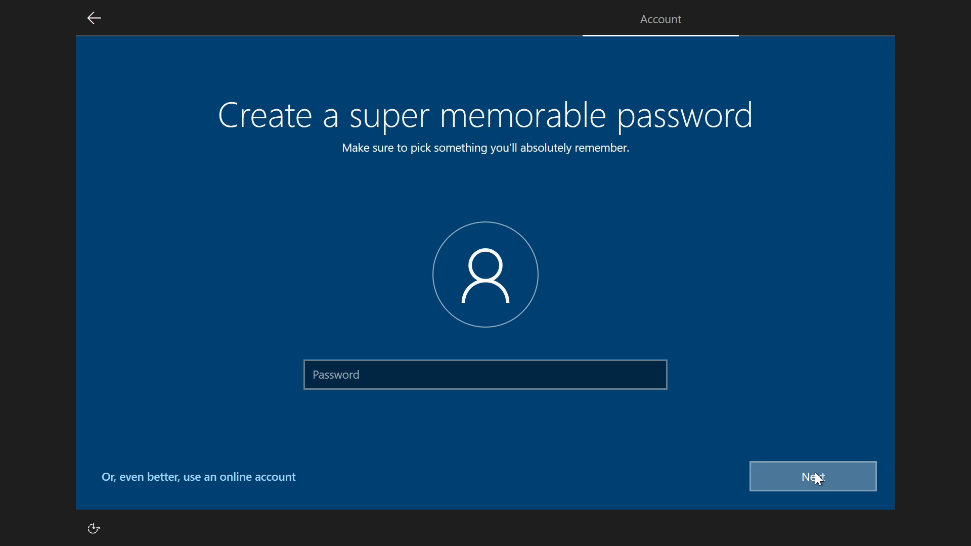
# - Continue with a blank password and switch the privacy options off with Basic diagnostics
pyautogui.click(812, 476)
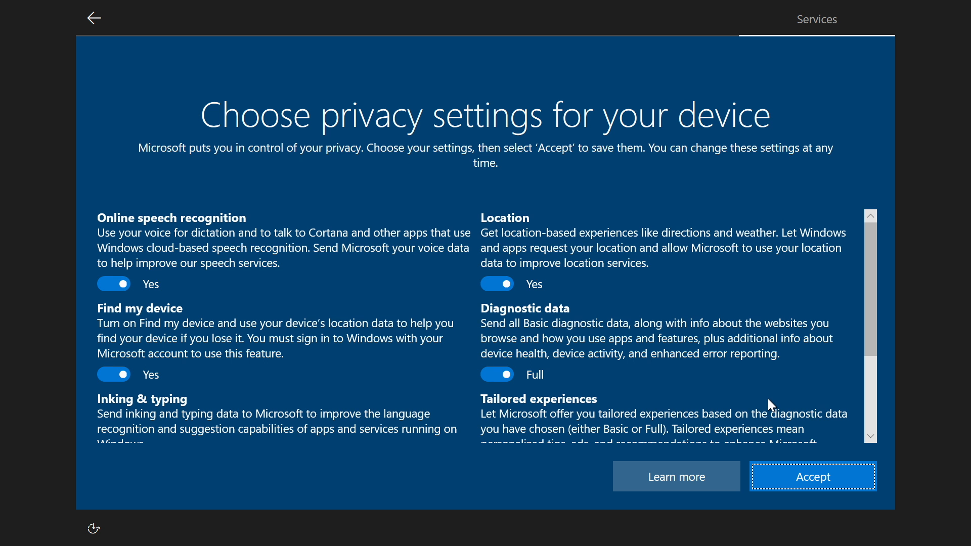
pyautogui.click(114, 283)
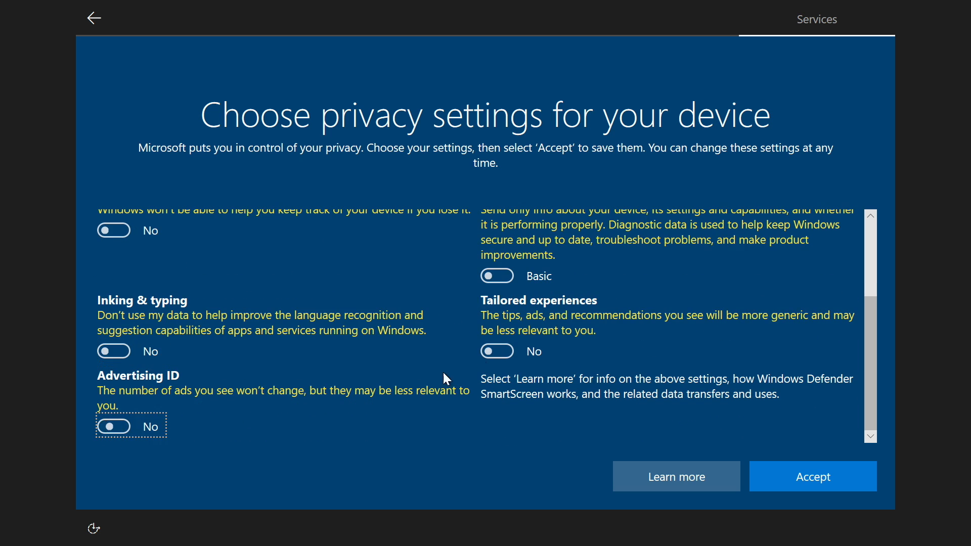
pyautogui.scroll(3)
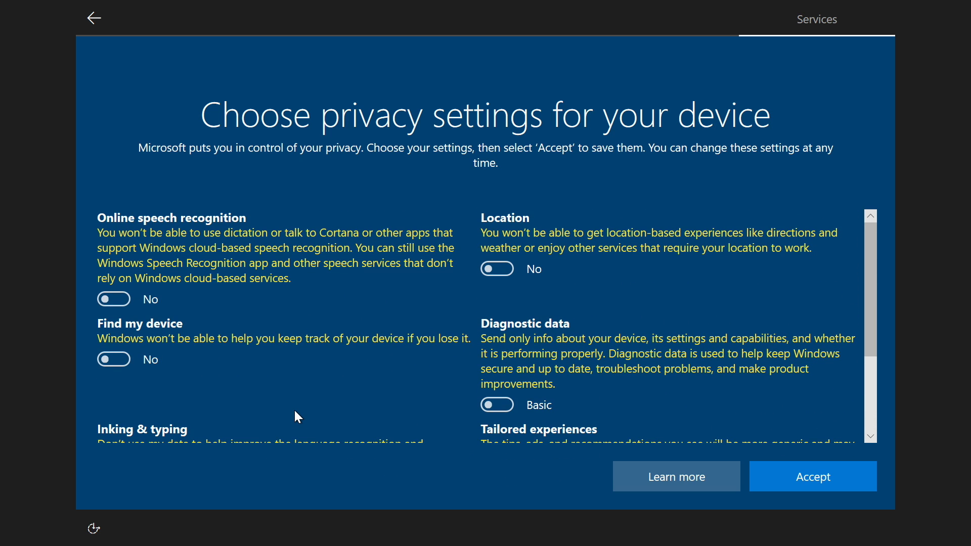
pyautogui.scroll(-3)
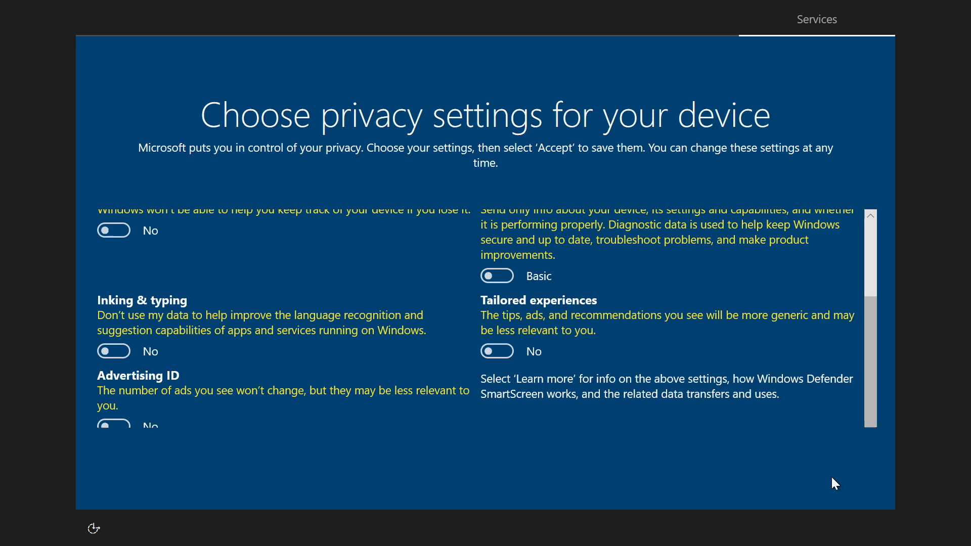